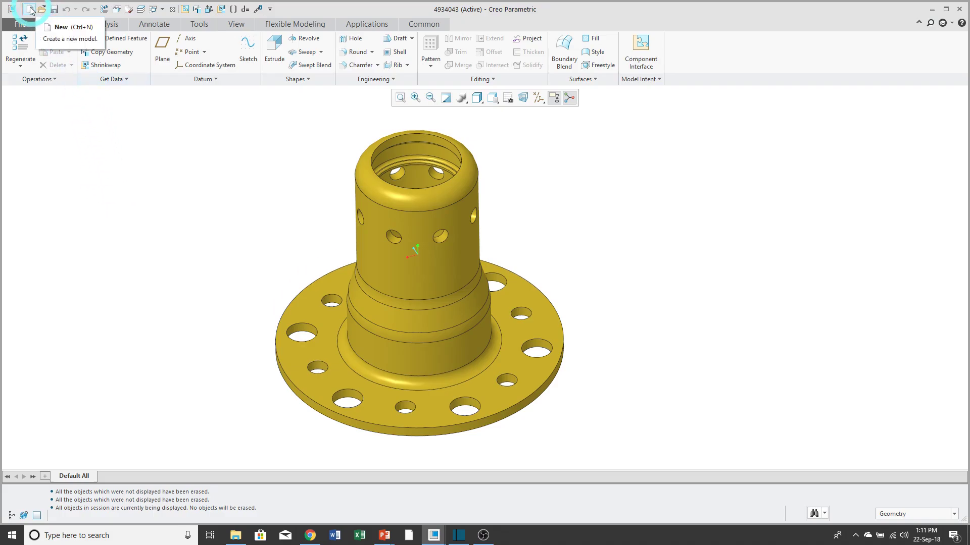
Step: Start a new file of type Drawing, keeping the default name drw0002
{"action": "left_click", "coordinate": [33, 11]}
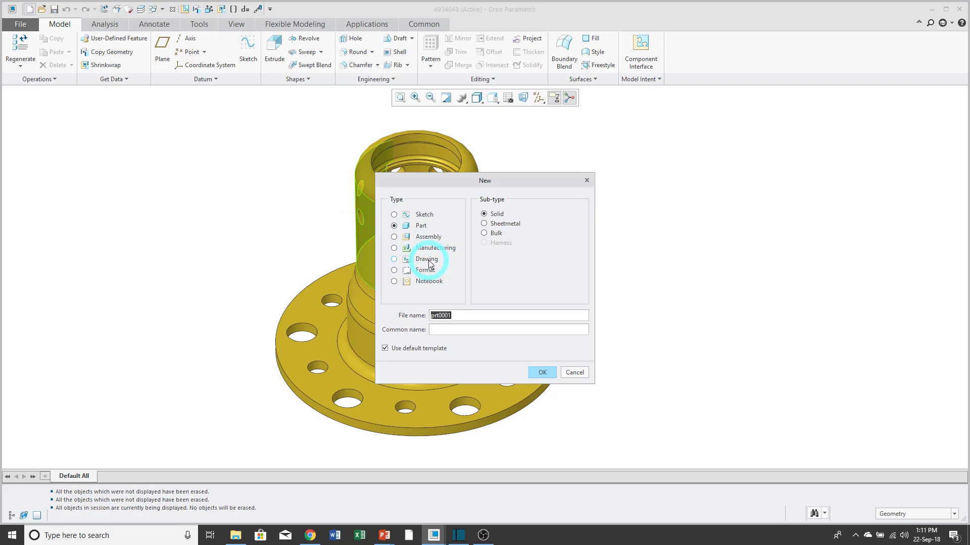
{"action": "left_click", "coordinate": [394, 259]}
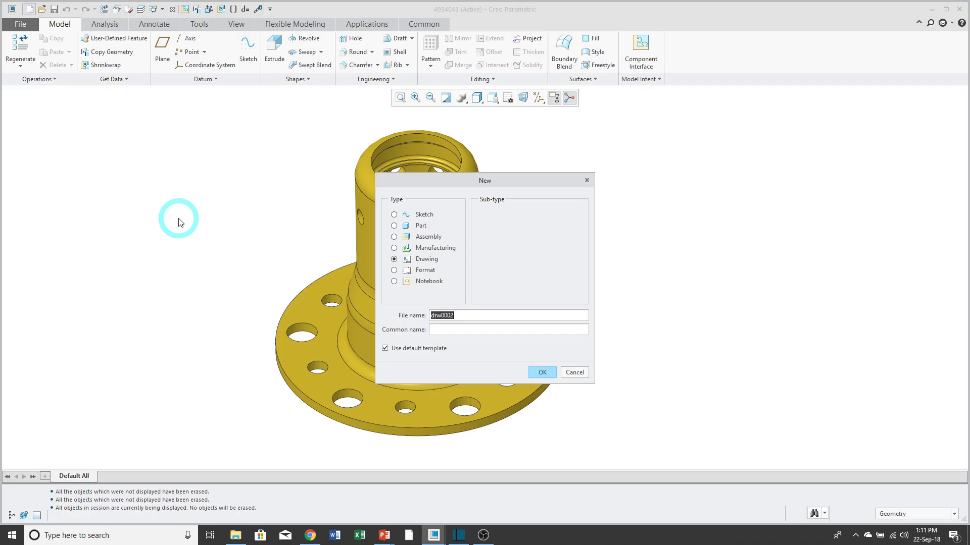
{"action": "mouse_move", "coordinate": [390, 349]}
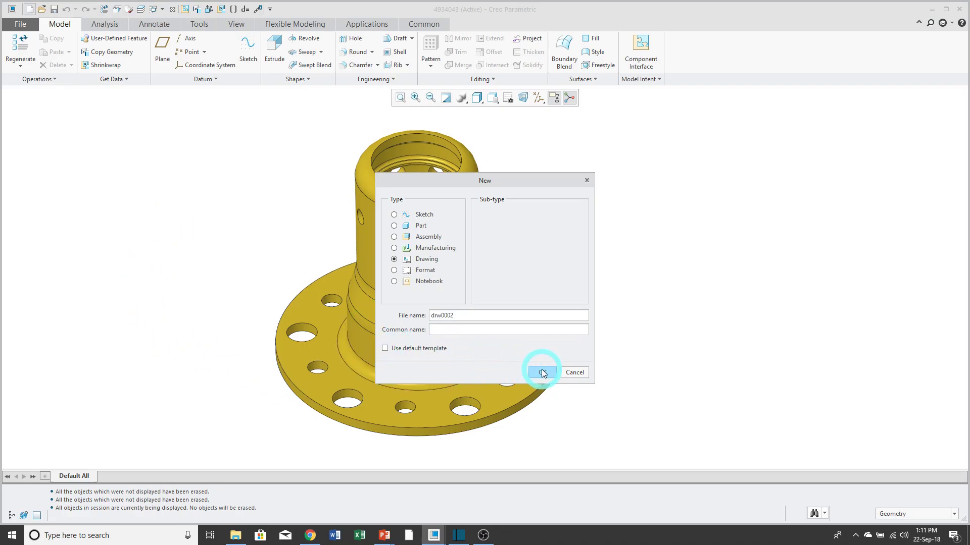
Step: Confirm drw0002 as an Empty drawing and try portrait C-size and variable sheet options
{"action": "left_click", "coordinate": [541, 372]}
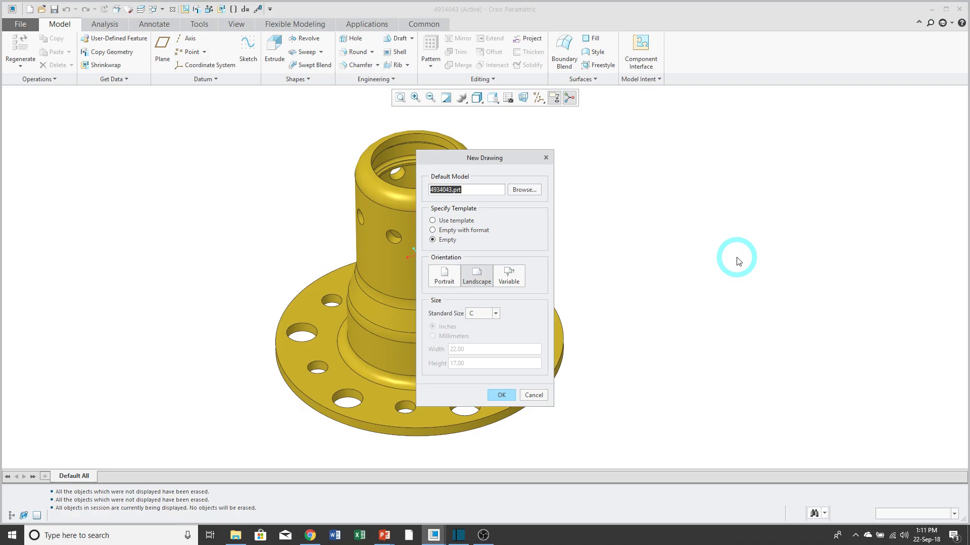
{"action": "left_click", "coordinate": [445, 276]}
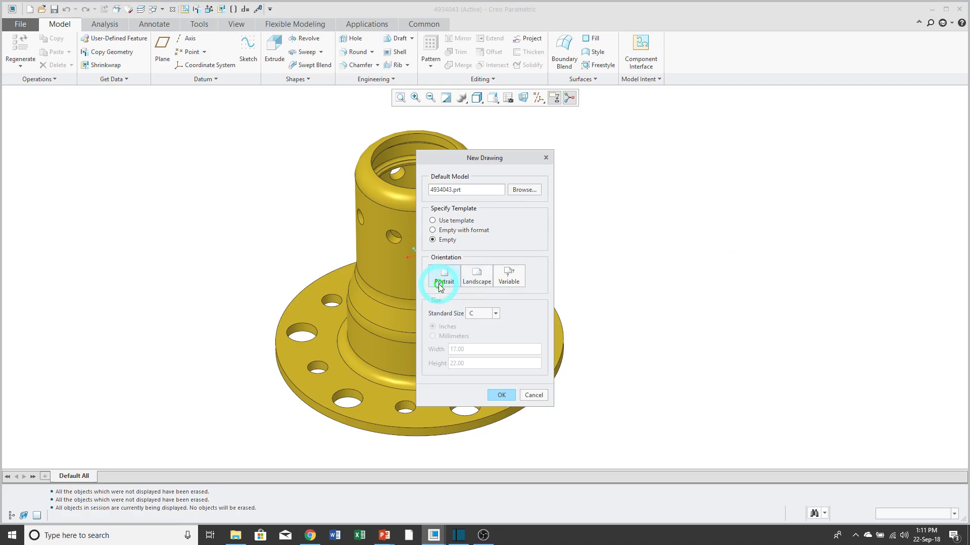
{"action": "left_click", "coordinate": [445, 276]}
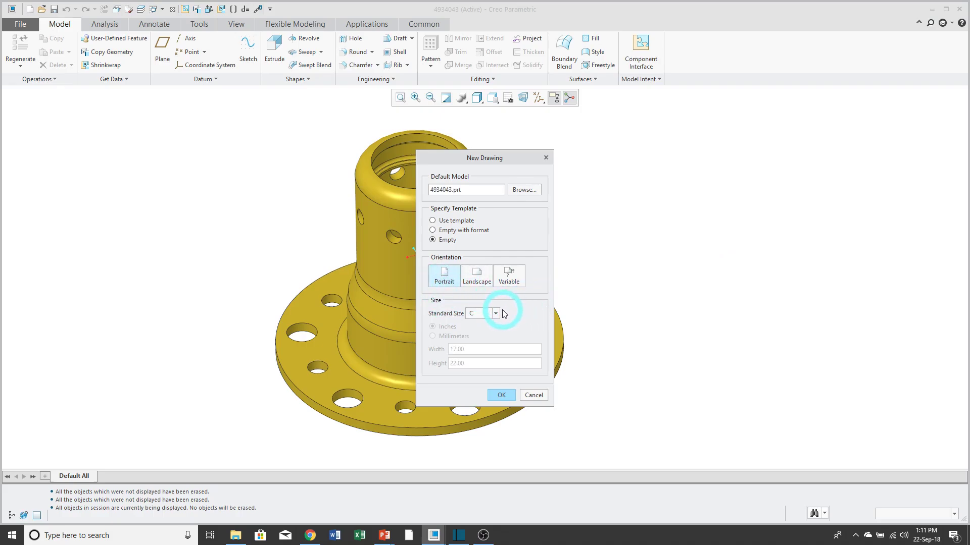
{"action": "left_click", "coordinate": [495, 313]}
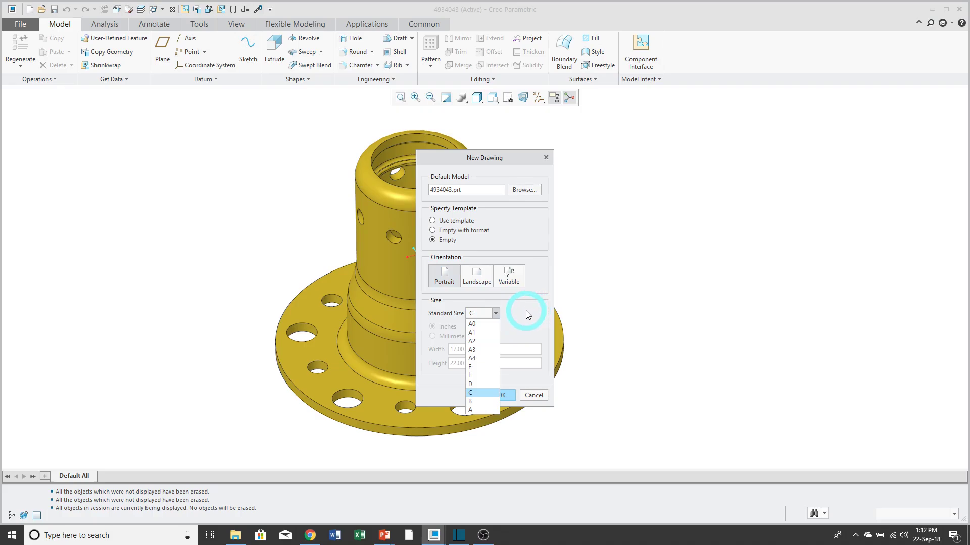
{"action": "left_click", "coordinate": [471, 392]}
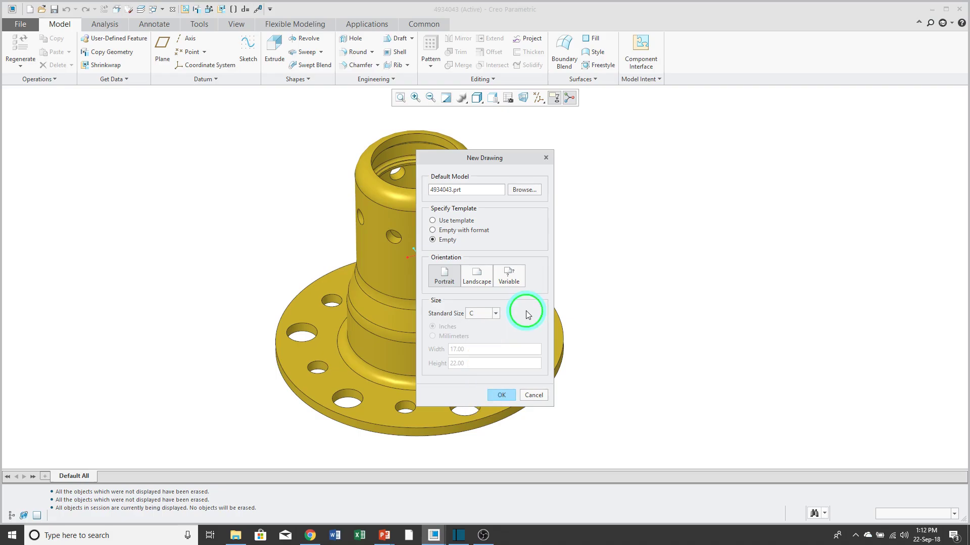
{"action": "left_click", "coordinate": [508, 276]}
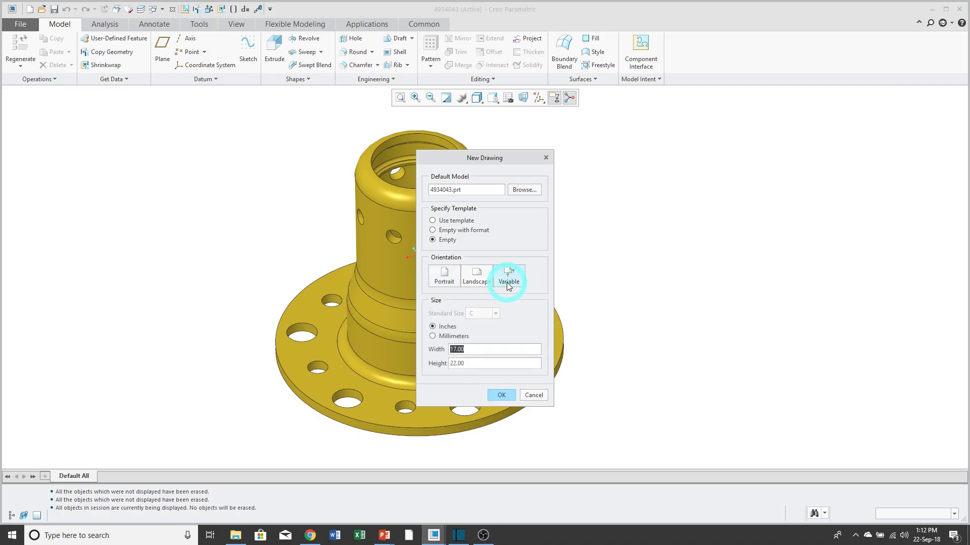
{"action": "mouse_move", "coordinate": [526, 317]}
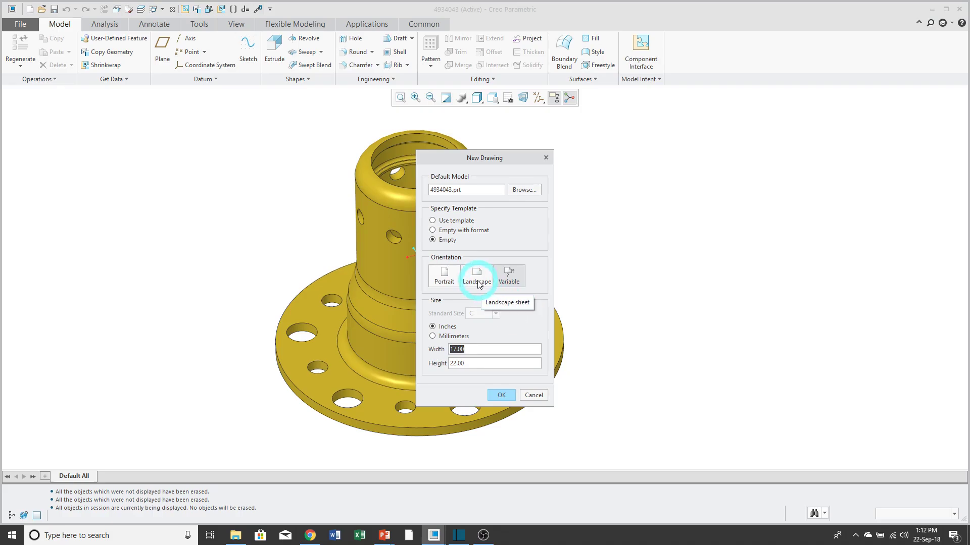
Step: Settle on a landscape standard size B sheet and create the empty drawing
{"action": "left_click", "coordinate": [495, 313]}
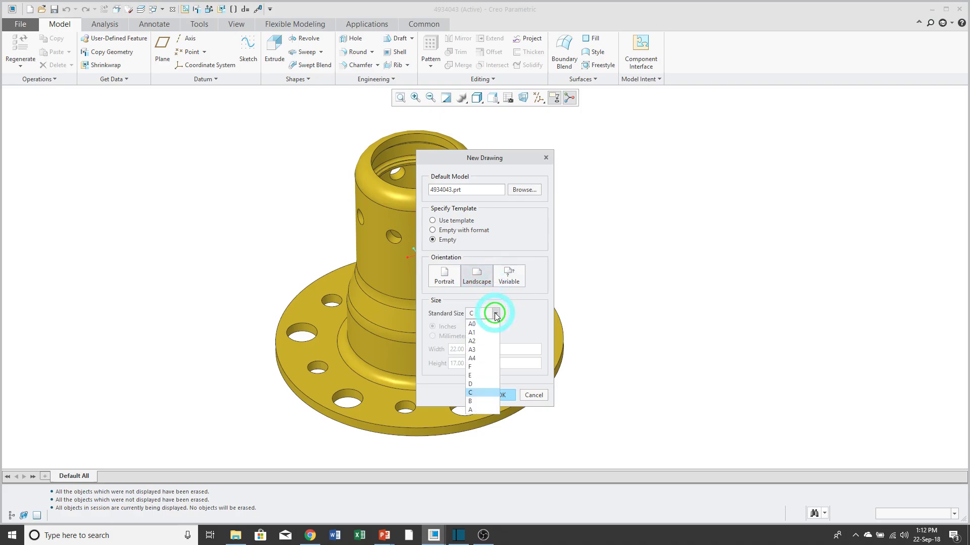
{"action": "left_click", "coordinate": [471, 401]}
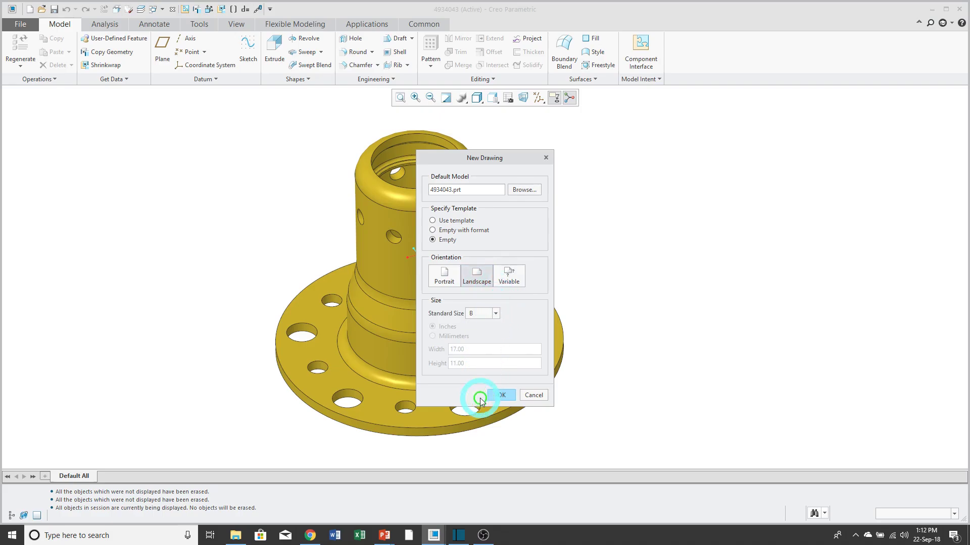
{"action": "left_click", "coordinate": [503, 395]}
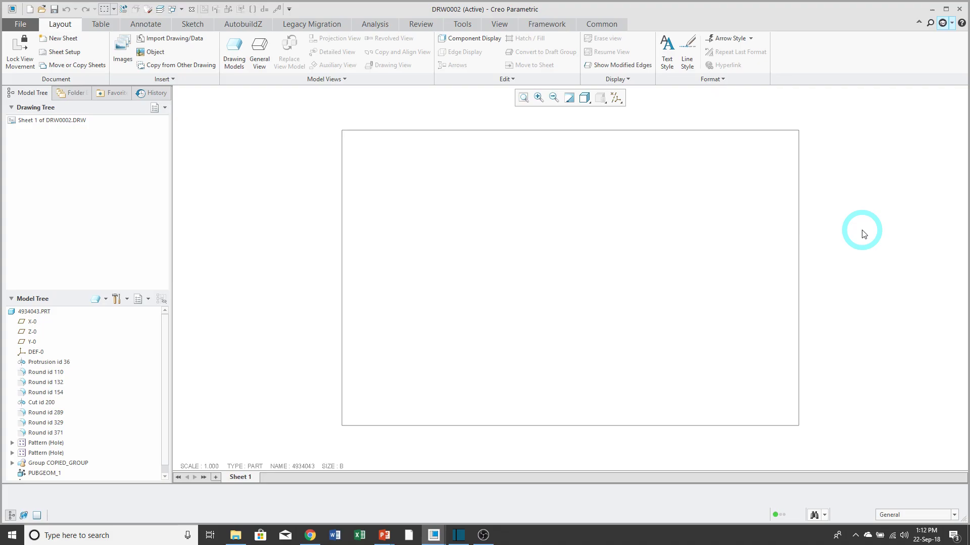
Step: Insert a general view with no combined state on the sheet's left side, oriented to FRONT
{"action": "right_click", "coordinate": [513, 228]}
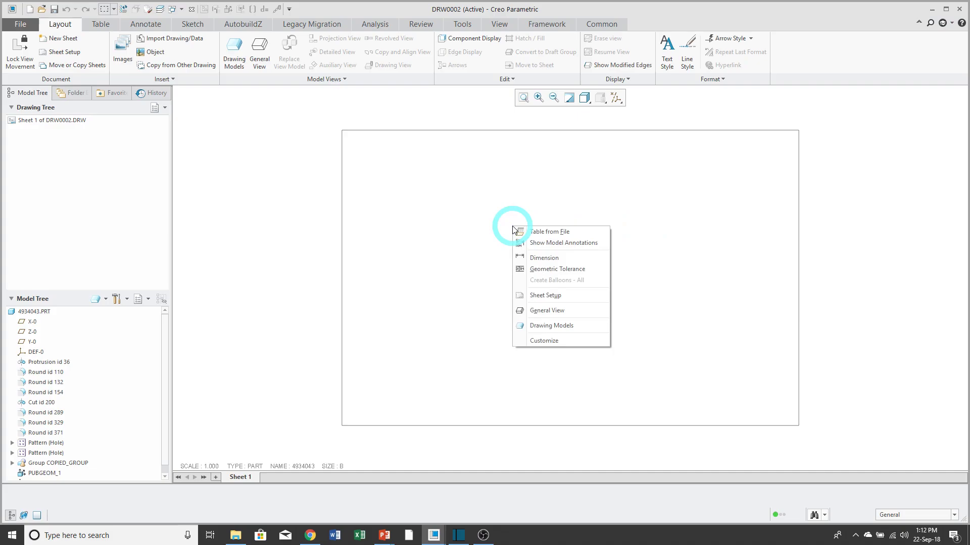
{"action": "mouse_move", "coordinate": [554, 311]}
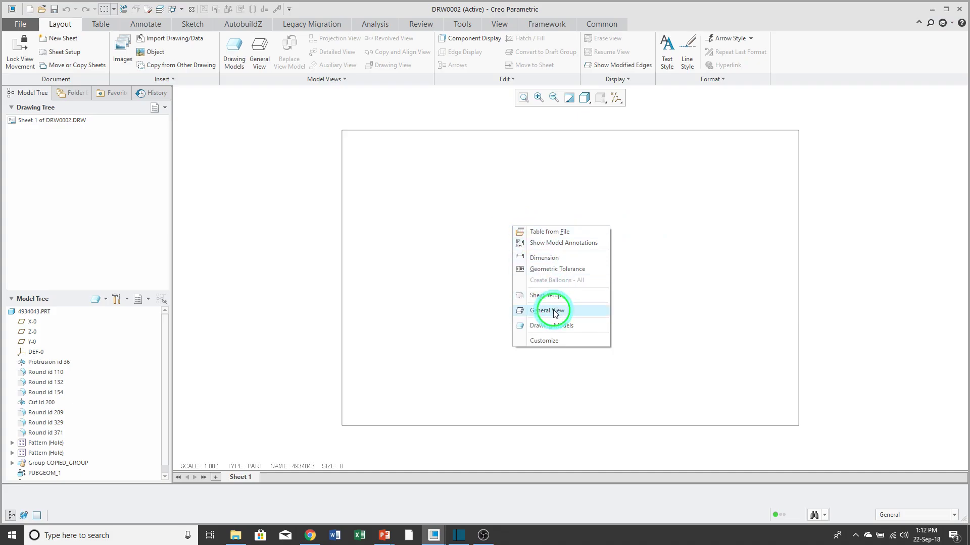
{"action": "left_click", "coordinate": [550, 311]}
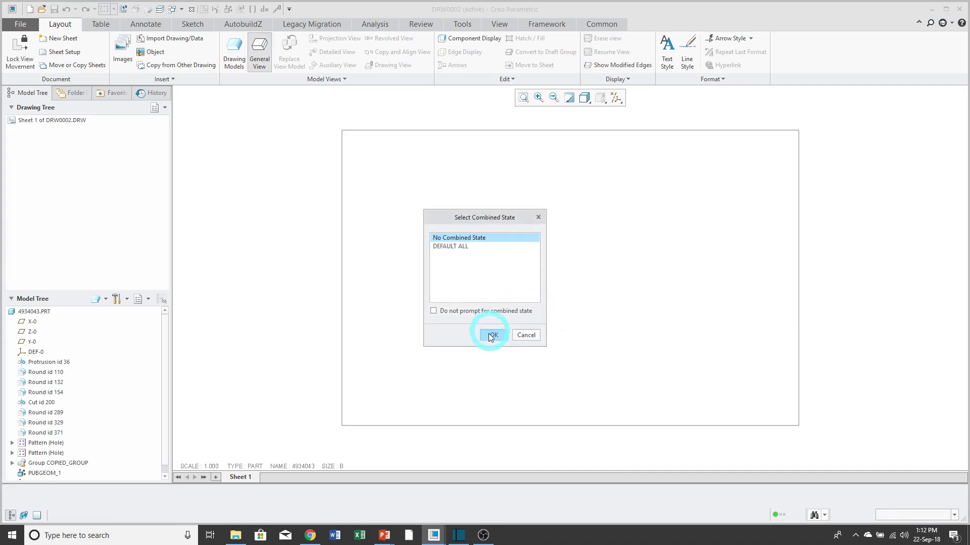
{"action": "left_click", "coordinate": [492, 336]}
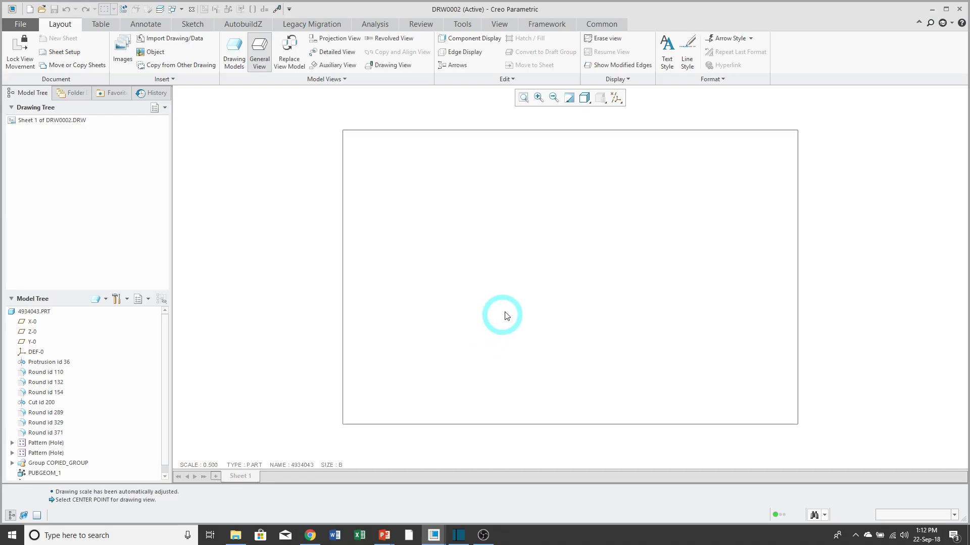
{"action": "left_click", "coordinate": [500, 315]}
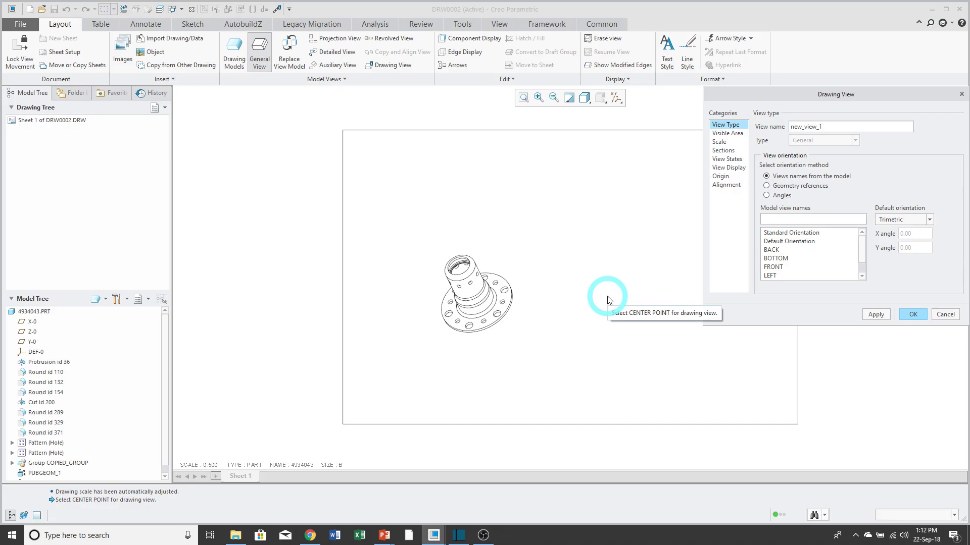
{"action": "left_click", "coordinate": [774, 267]}
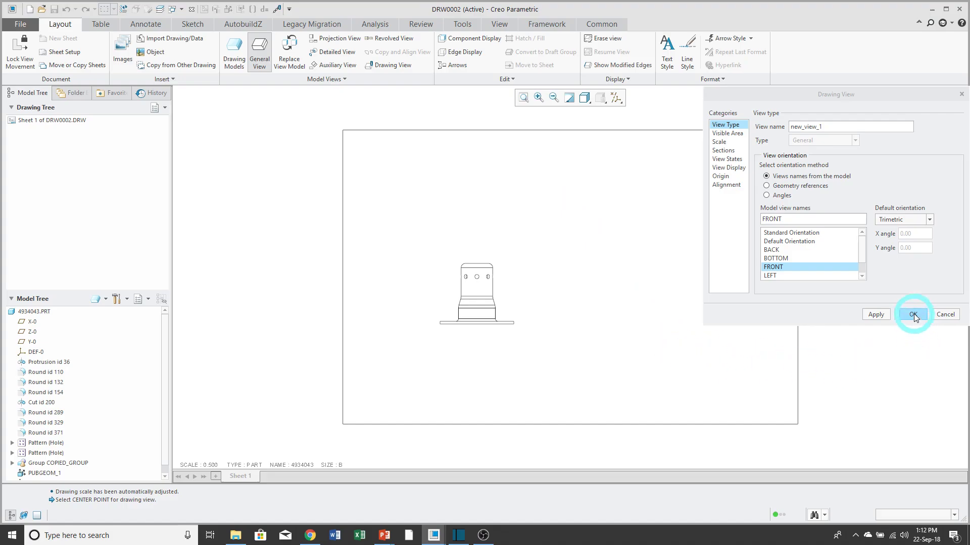
{"action": "left_click", "coordinate": [913, 315]}
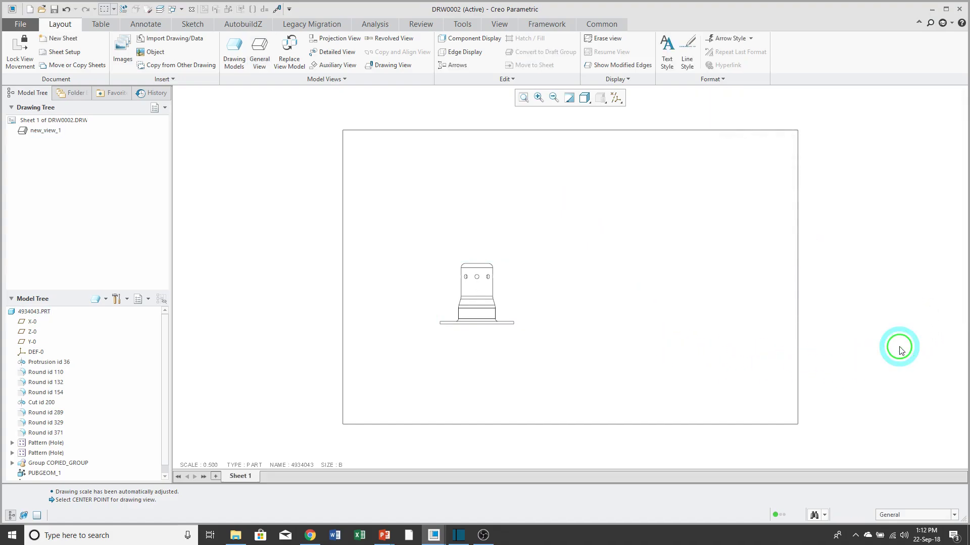
{"action": "mouse_move", "coordinate": [900, 350]}
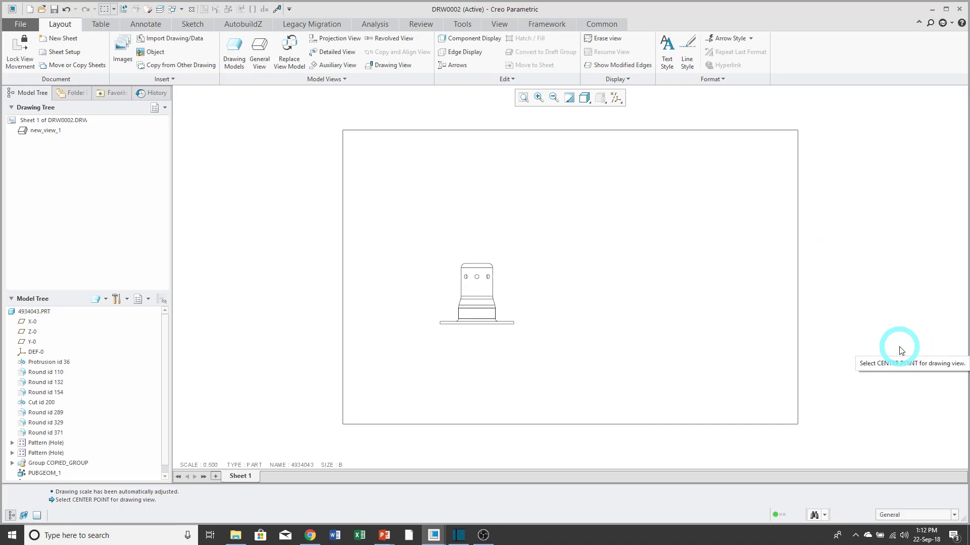
{"action": "mouse_move", "coordinate": [204, 103]}
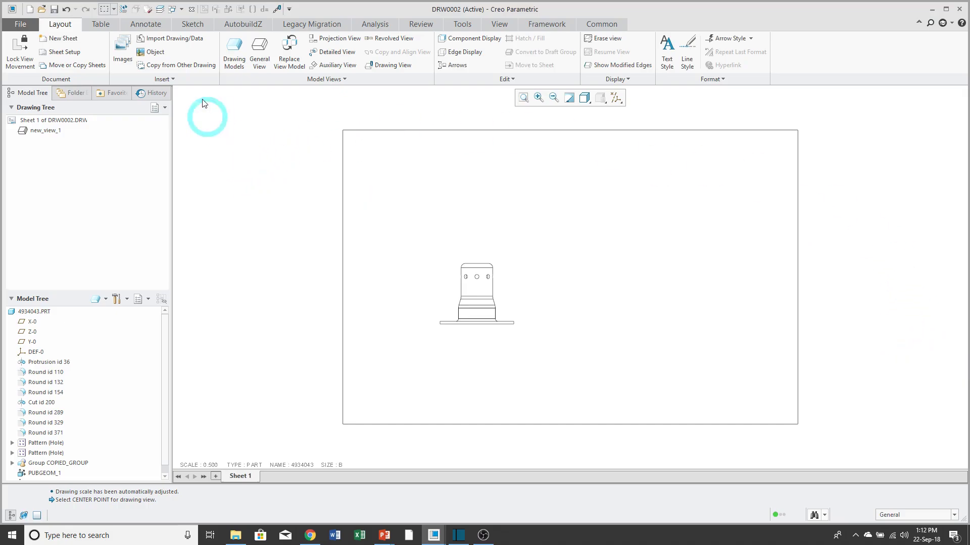
Step: Switch back to the 4934043.PRT window and confirm a new drawing drw0003 with the default template
{"action": "left_click", "coordinate": [175, 9]}
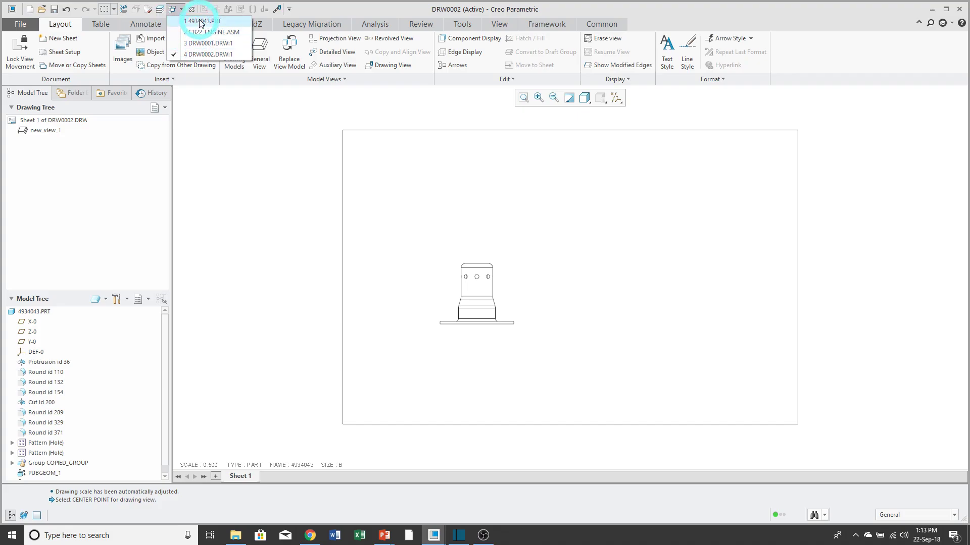
{"action": "left_click", "coordinate": [200, 22]}
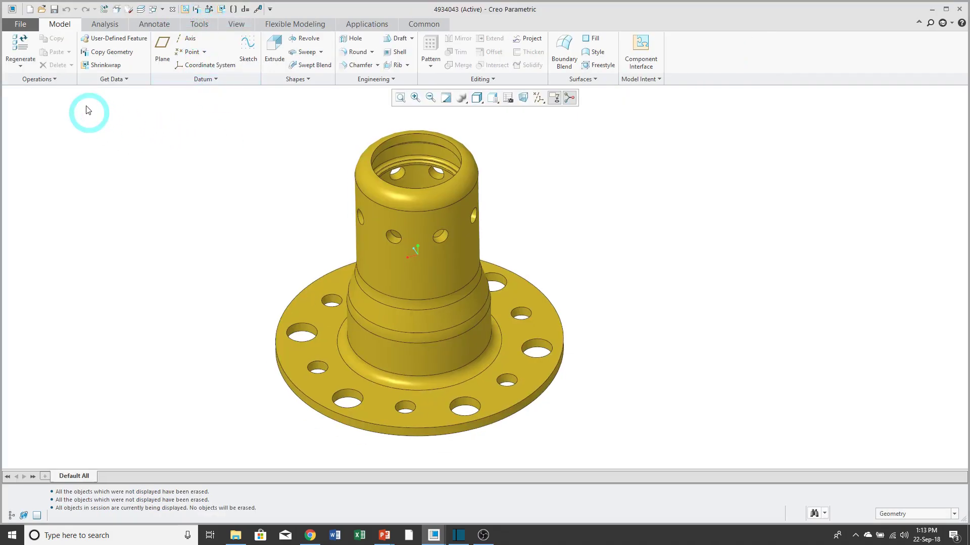
{"action": "left_click", "coordinate": [33, 9]}
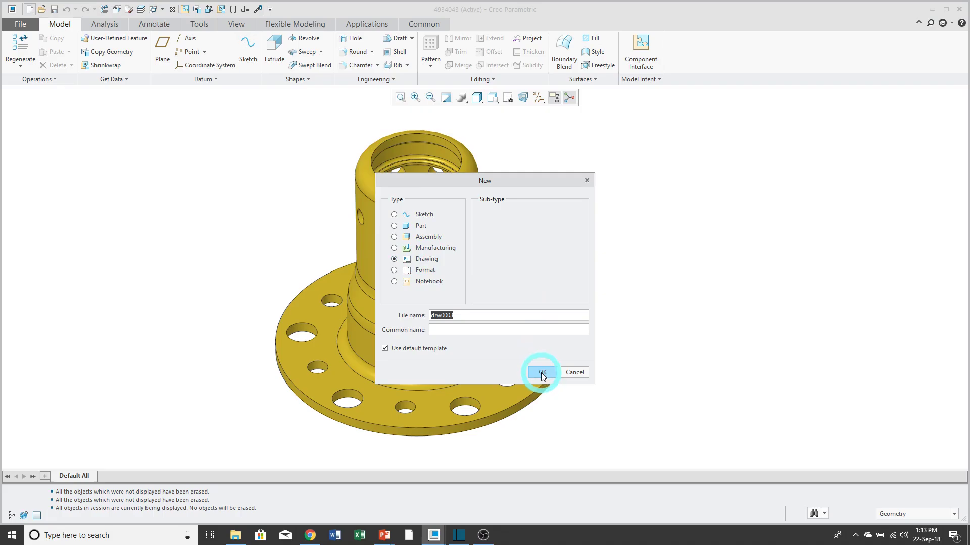
{"action": "left_click", "coordinate": [541, 373]}
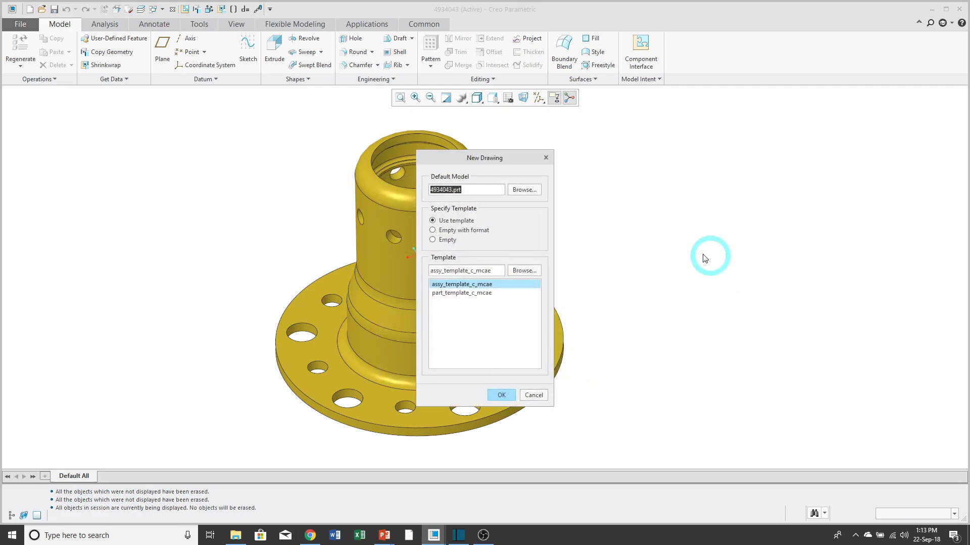
{"action": "mouse_move", "coordinate": [699, 258]}
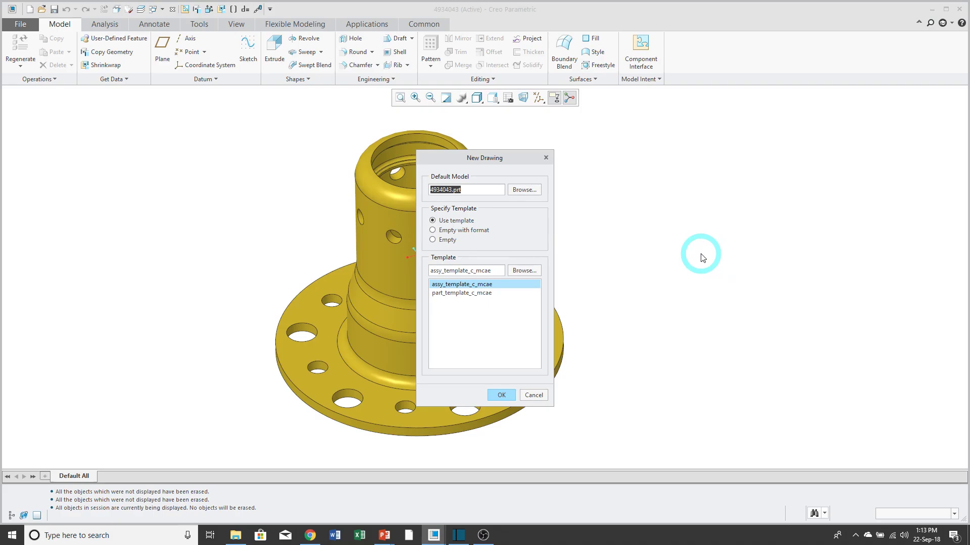
{"action": "mouse_move", "coordinate": [661, 246]}
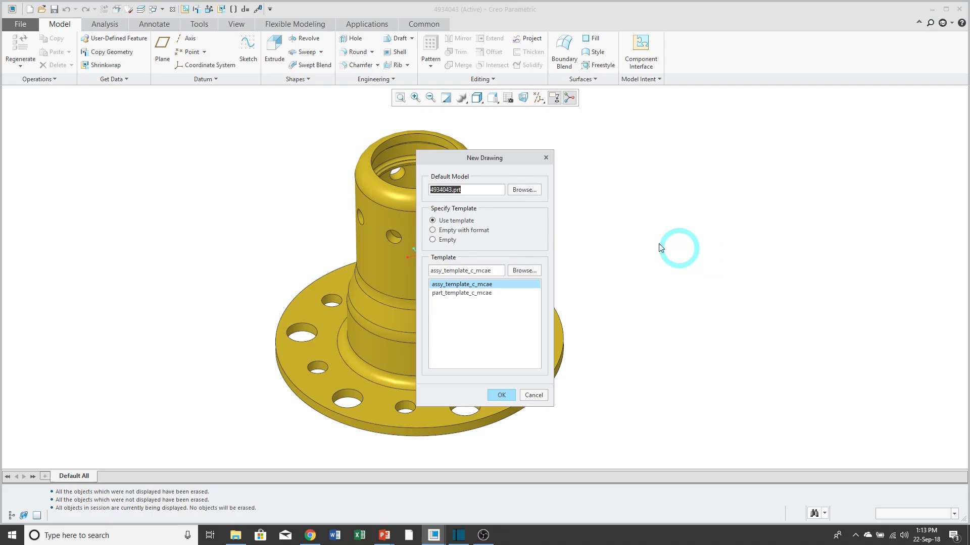
{"action": "mouse_move", "coordinate": [613, 233]}
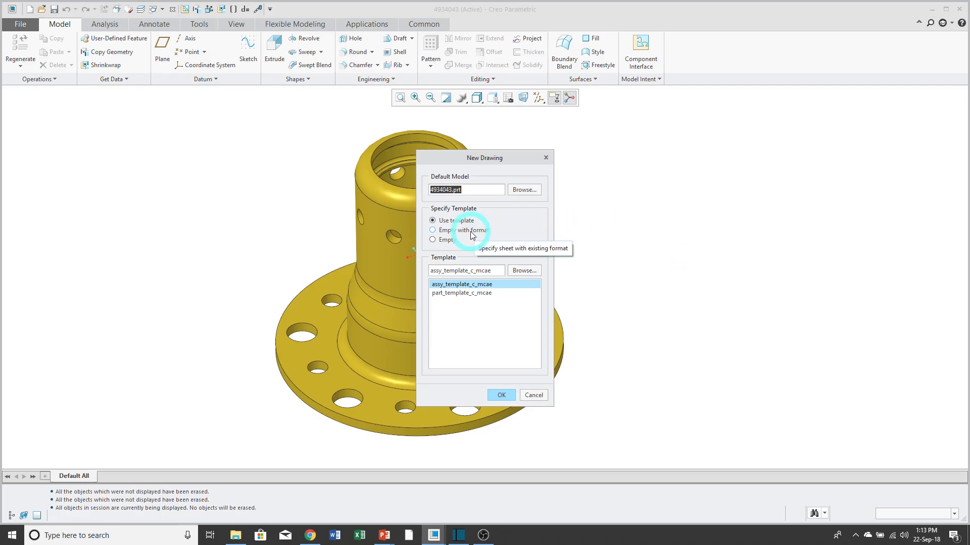
Step: Choose Empty with format and open c_part_mcae_consulting.frm from the User Formats folder
{"action": "left_click", "coordinate": [432, 231]}
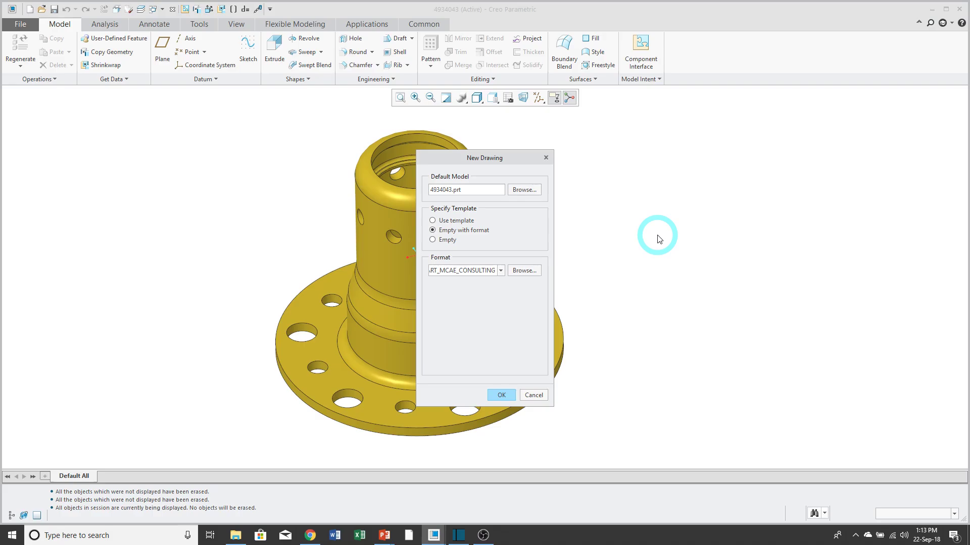
{"action": "left_click", "coordinate": [523, 271]}
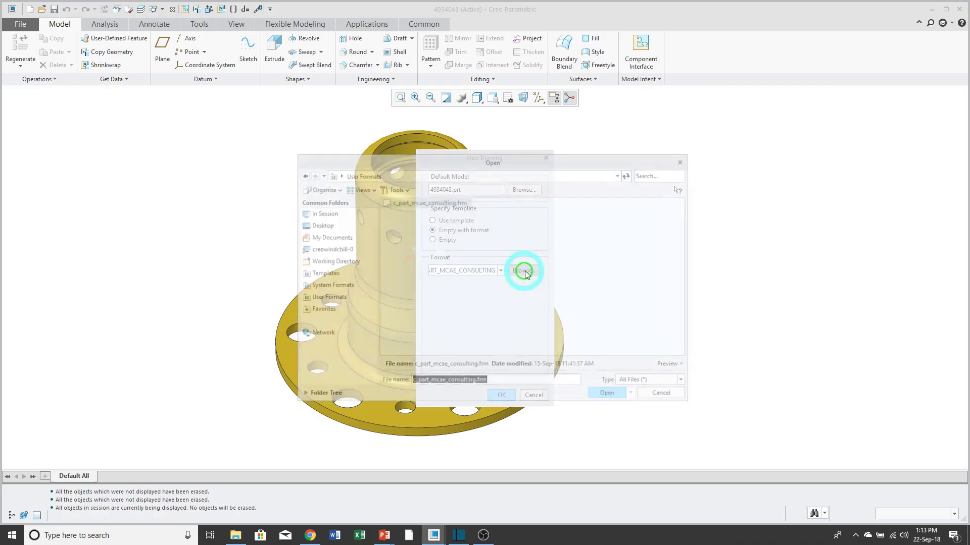
{"action": "left_click", "coordinate": [524, 270]}
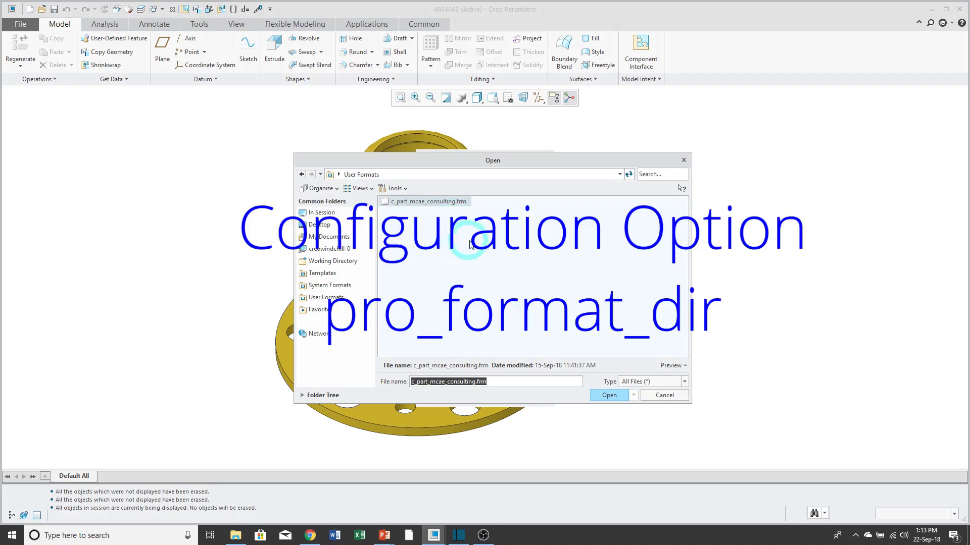
{"action": "mouse_move", "coordinate": [508, 248]}
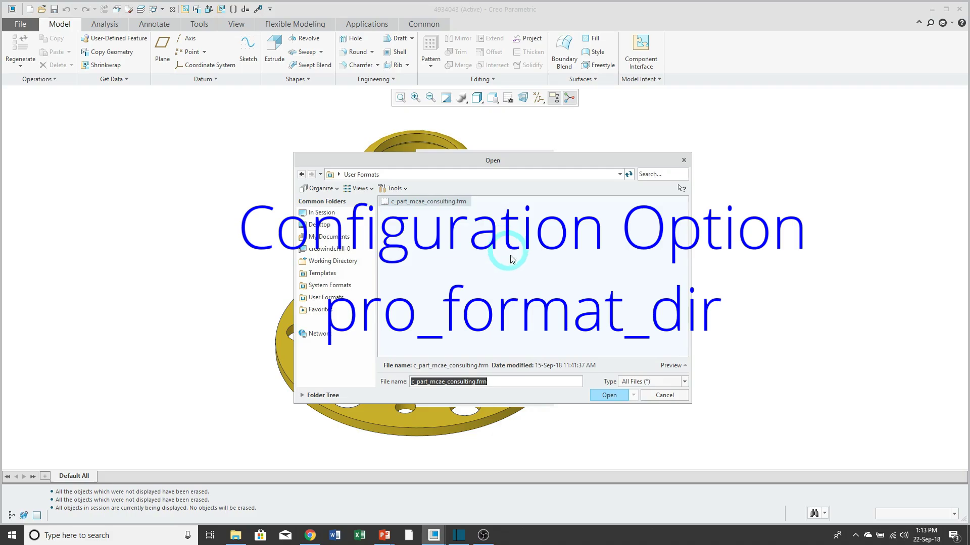
{"action": "left_click", "coordinate": [608, 395]}
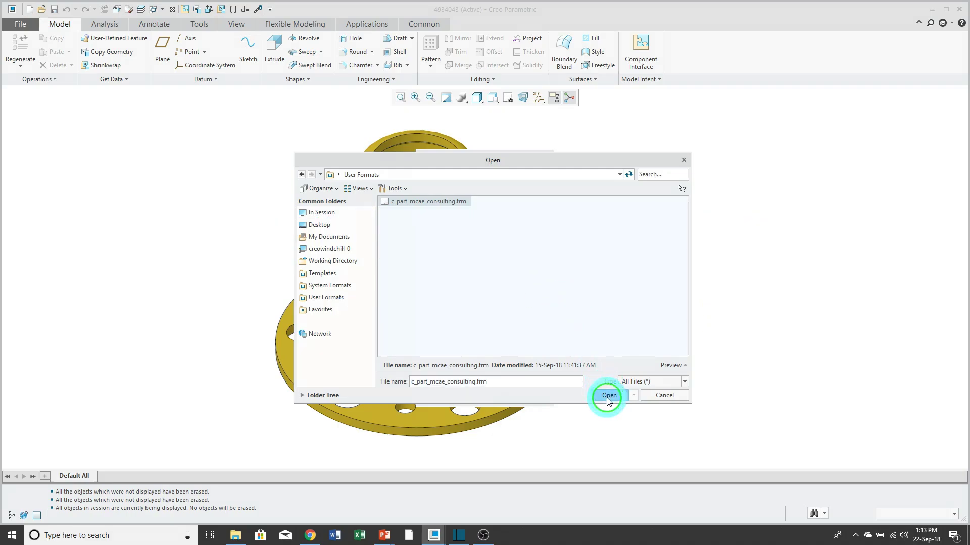
{"action": "left_click", "coordinate": [608, 396]}
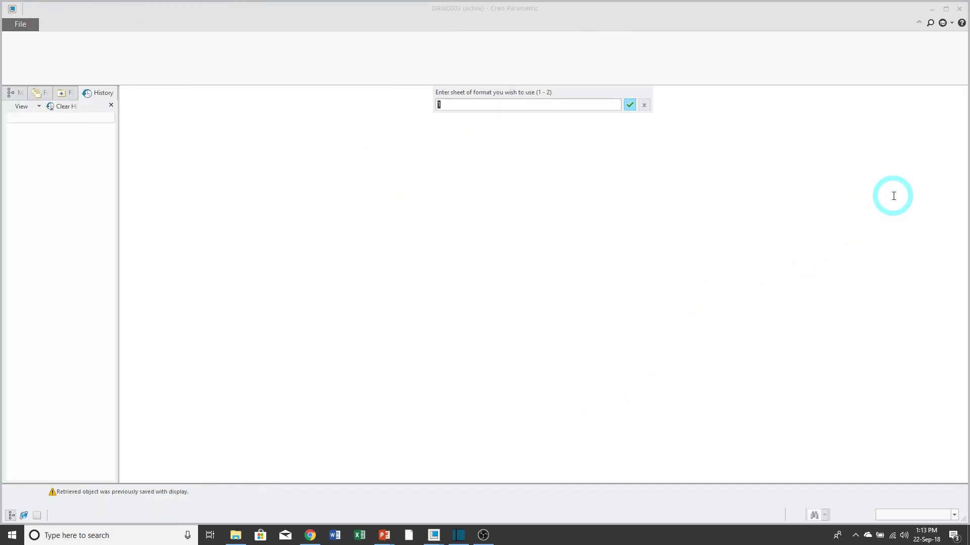
Step: Accept sheet 1 of the format so DRW0003 appears on the C-size border and title block
{"action": "left_click", "coordinate": [629, 105]}
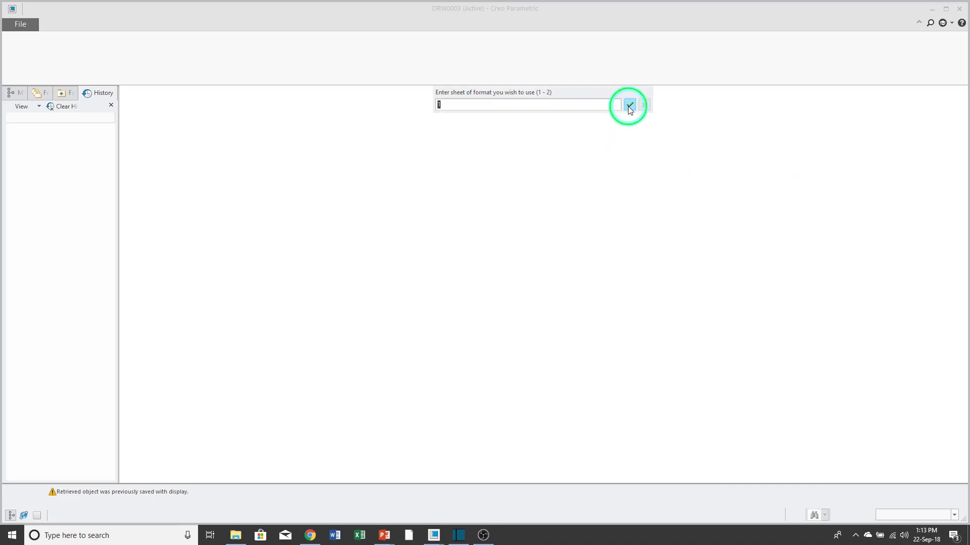
{"action": "left_click", "coordinate": [628, 106]}
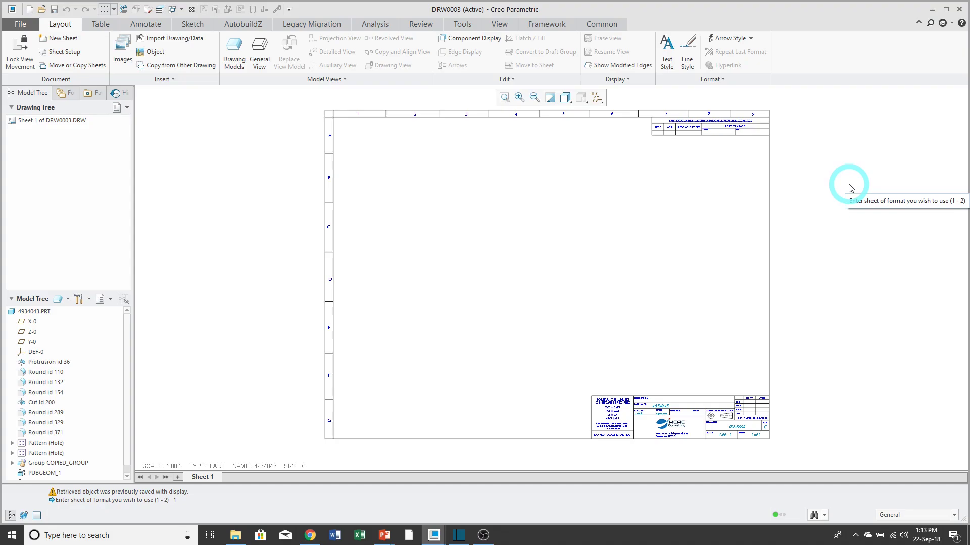
{"action": "mouse_move", "coordinate": [533, 295]}
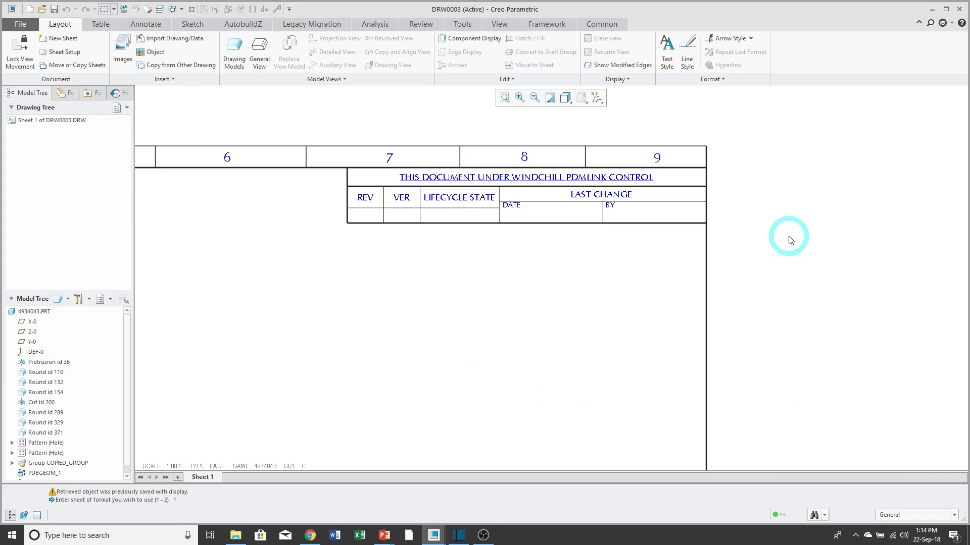
{"action": "left_click", "coordinate": [533, 98]}
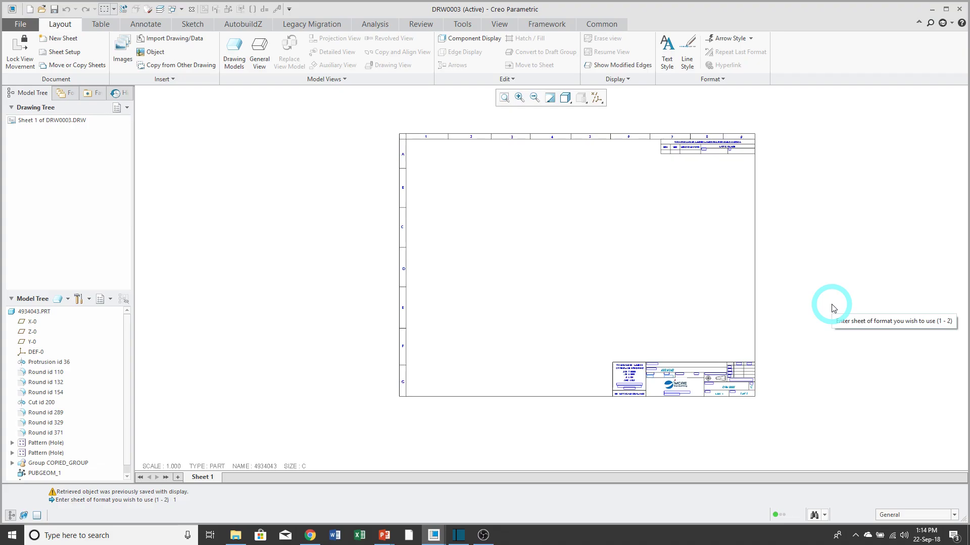
{"action": "mouse_move", "coordinate": [862, 291]}
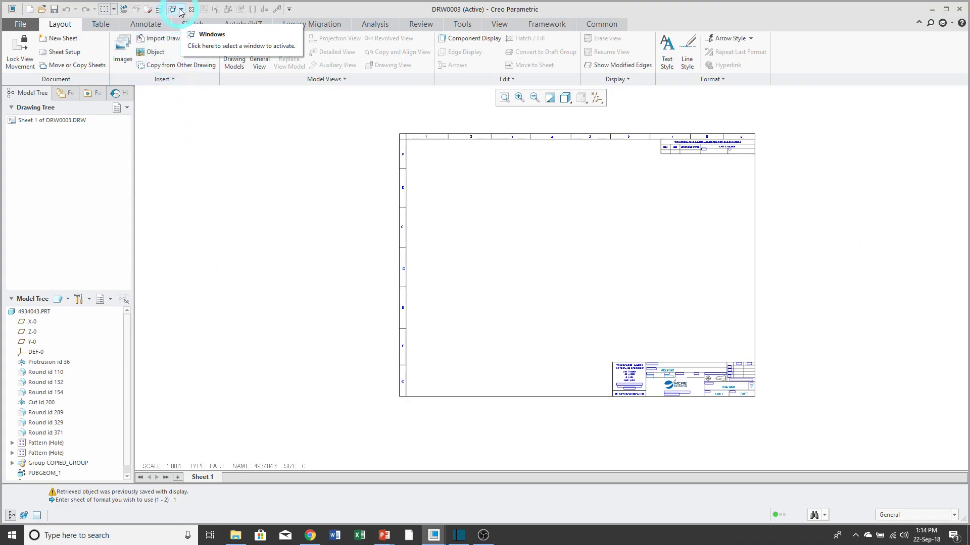
Step: Switch to 4934043.PRT, confirm a new drawing and select the part_template_c_mcae template
{"action": "left_click", "coordinate": [174, 10]}
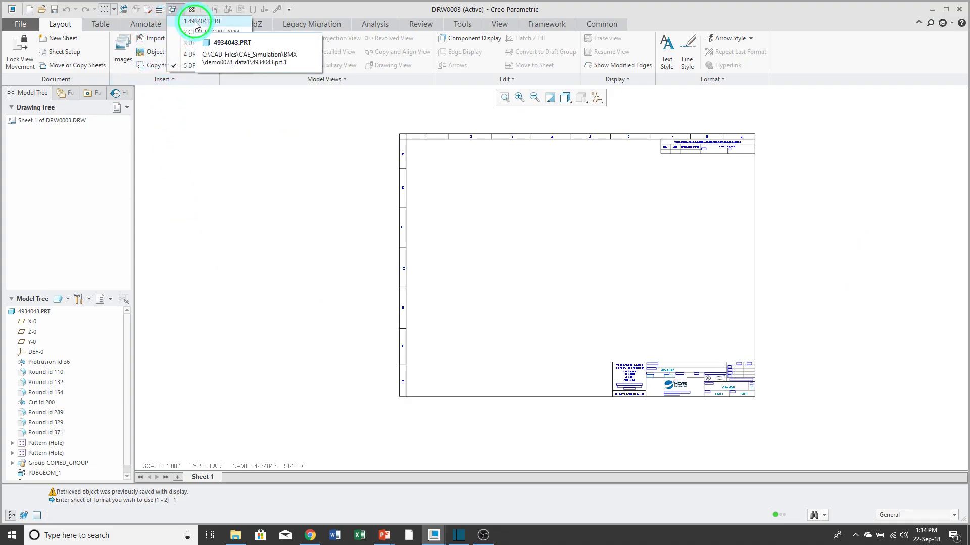
{"action": "left_click", "coordinate": [201, 21]}
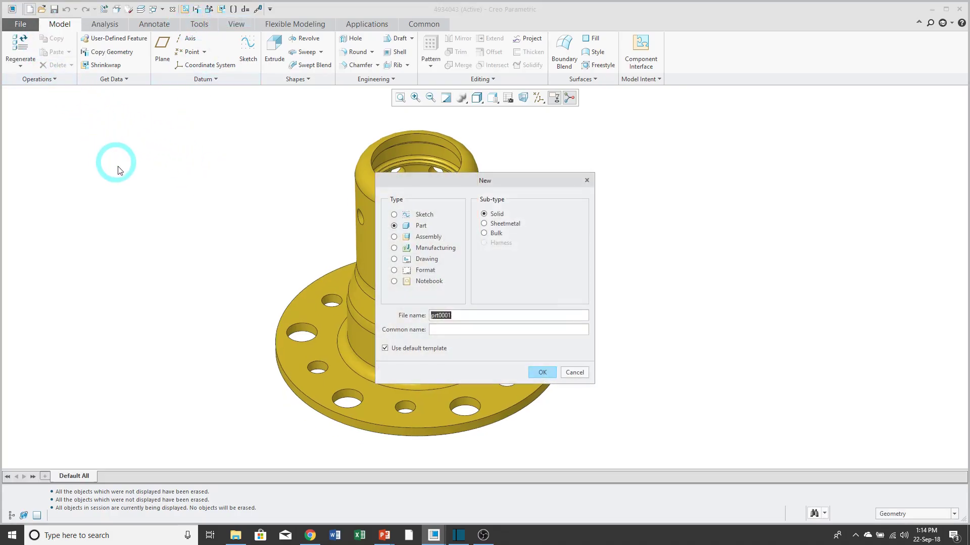
{"action": "left_click", "coordinate": [394, 258]}
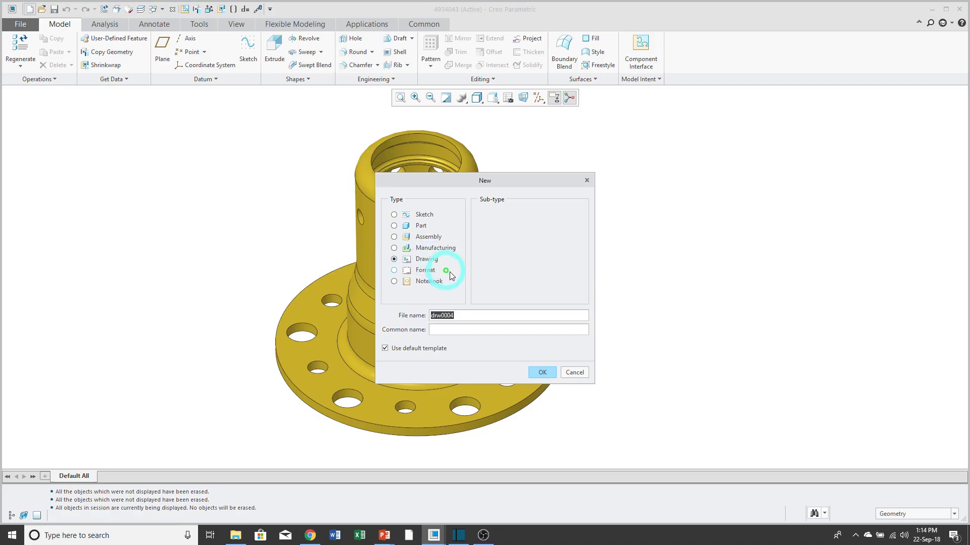
{"action": "left_click", "coordinate": [543, 372]}
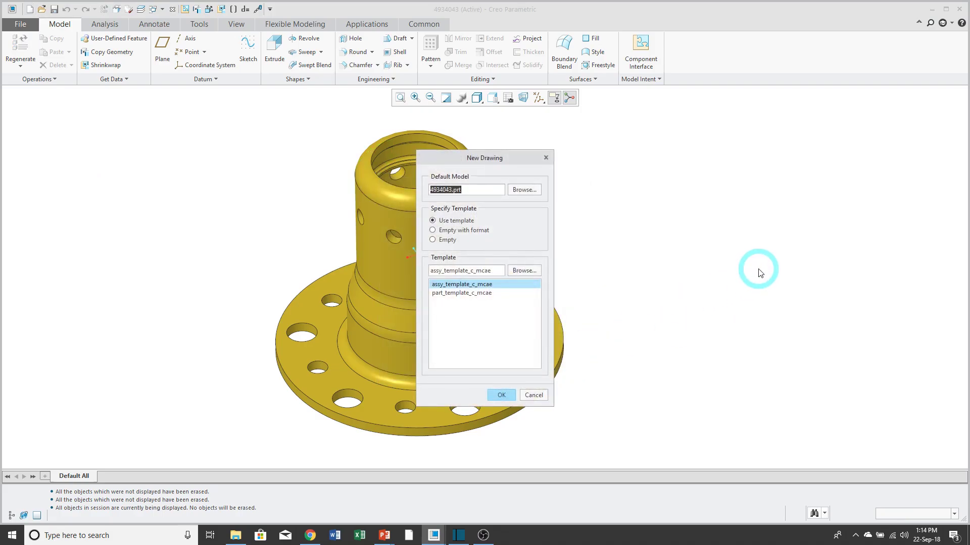
{"action": "mouse_move", "coordinate": [703, 251]}
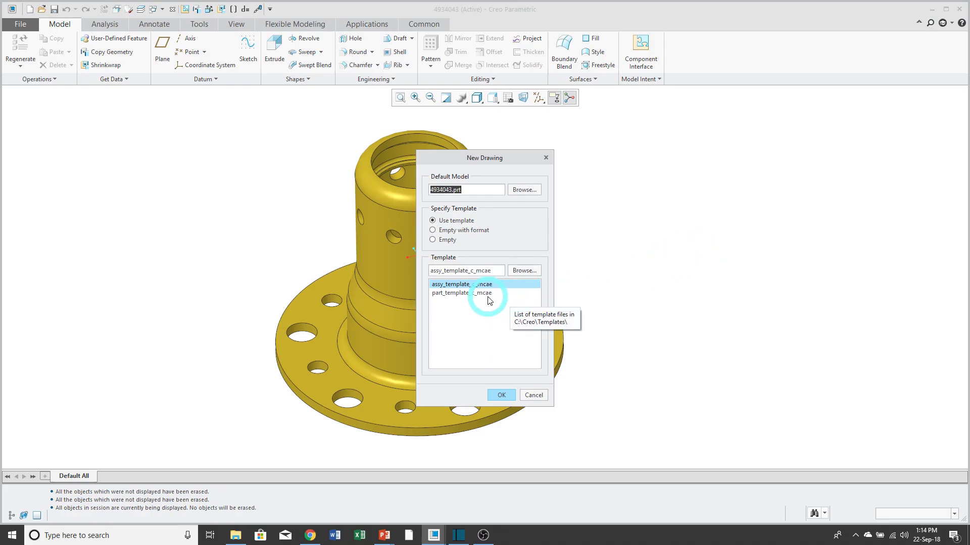
{"action": "left_click", "coordinate": [462, 293]}
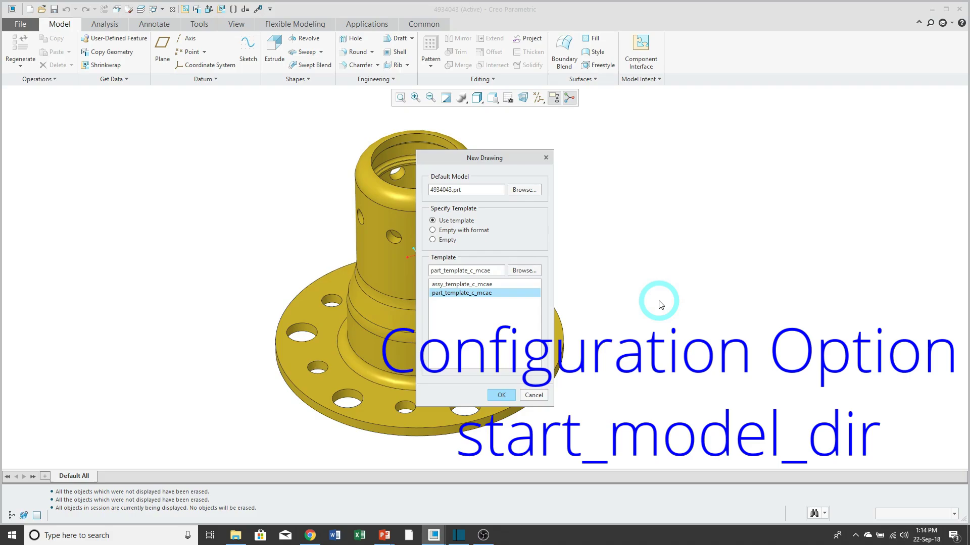
{"action": "mouse_move", "coordinate": [666, 303]}
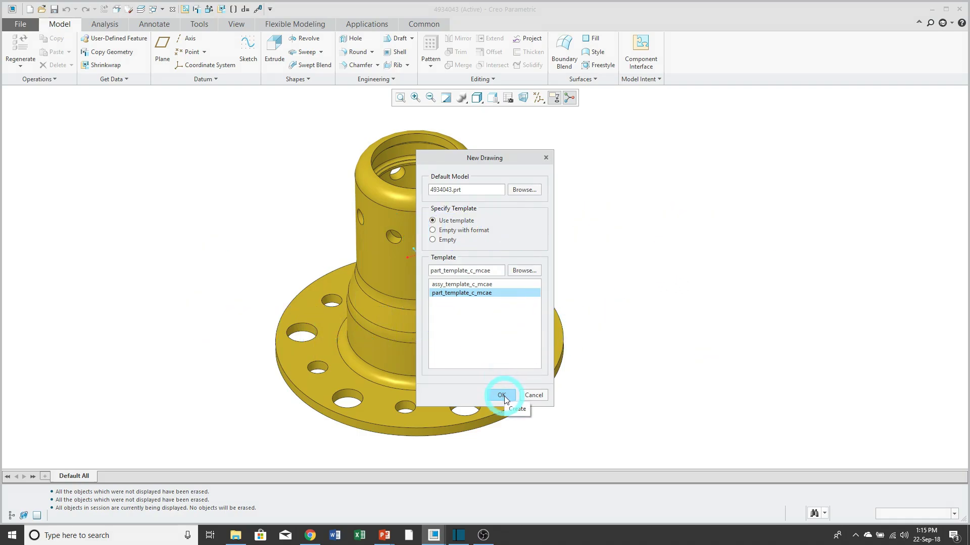
Step: Create DRW0004 from the template and drag its side view to a new position on the sheet
{"action": "left_click", "coordinate": [503, 395]}
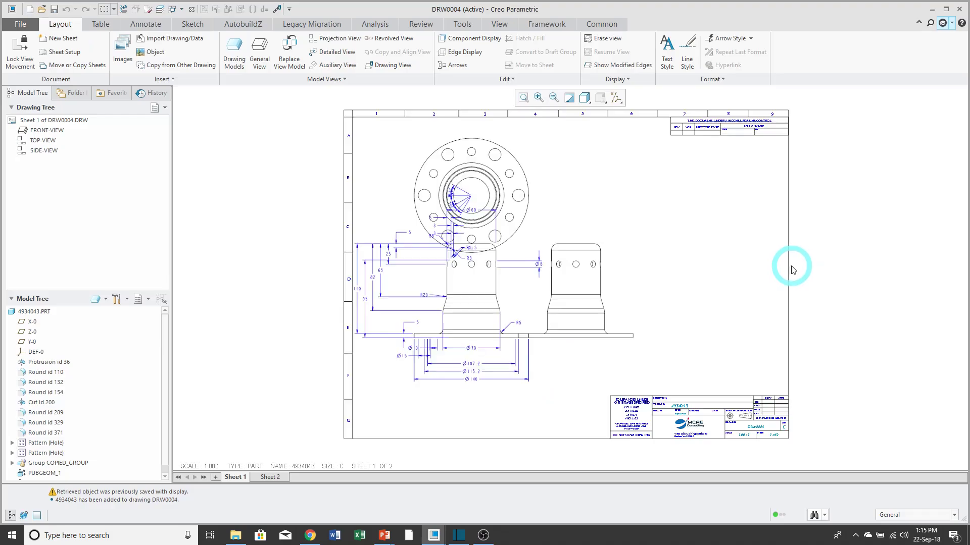
{"action": "mouse_move", "coordinate": [858, 275]}
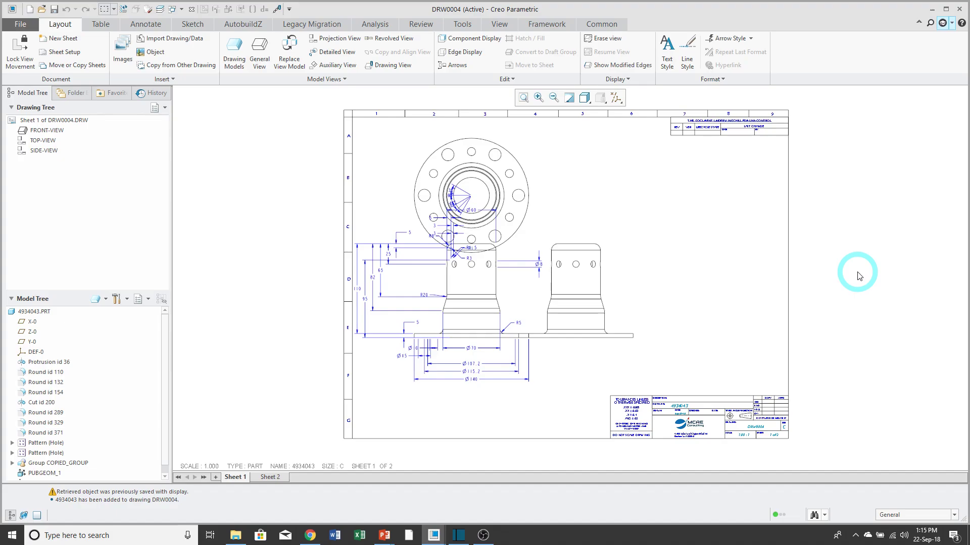
{"action": "left_click", "coordinate": [593, 318]}
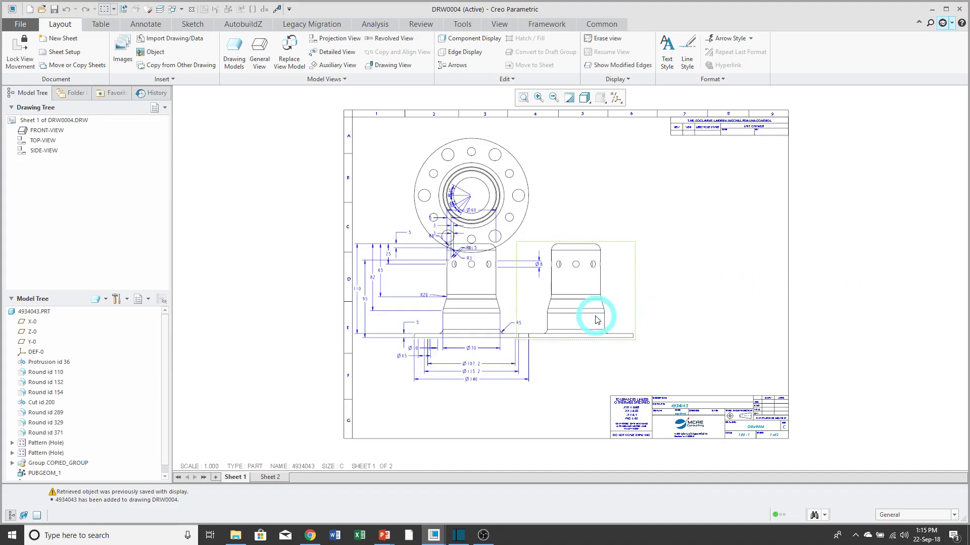
{"action": "left_click", "coordinate": [593, 319]}
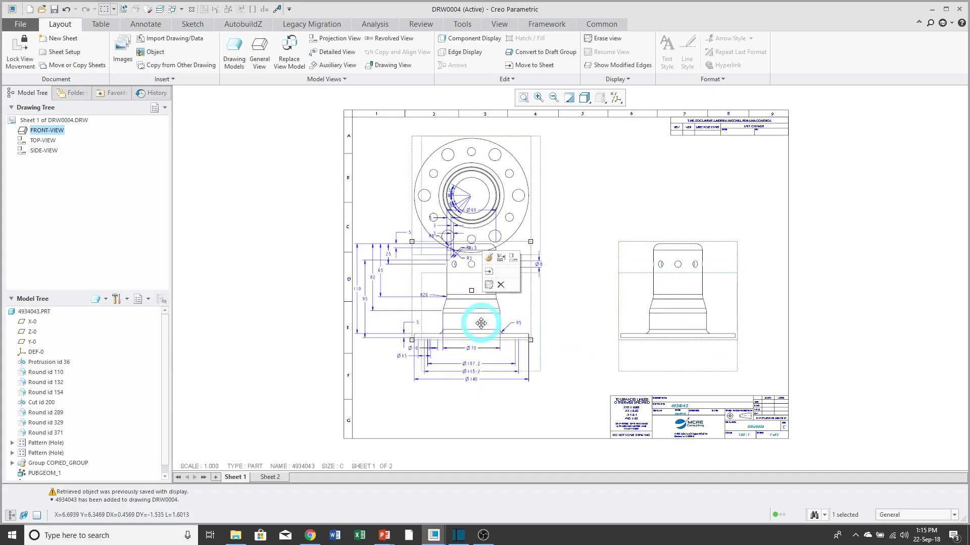
{"action": "left_click_drag", "start_coordinate": [478, 324], "coordinate": [488, 339]}
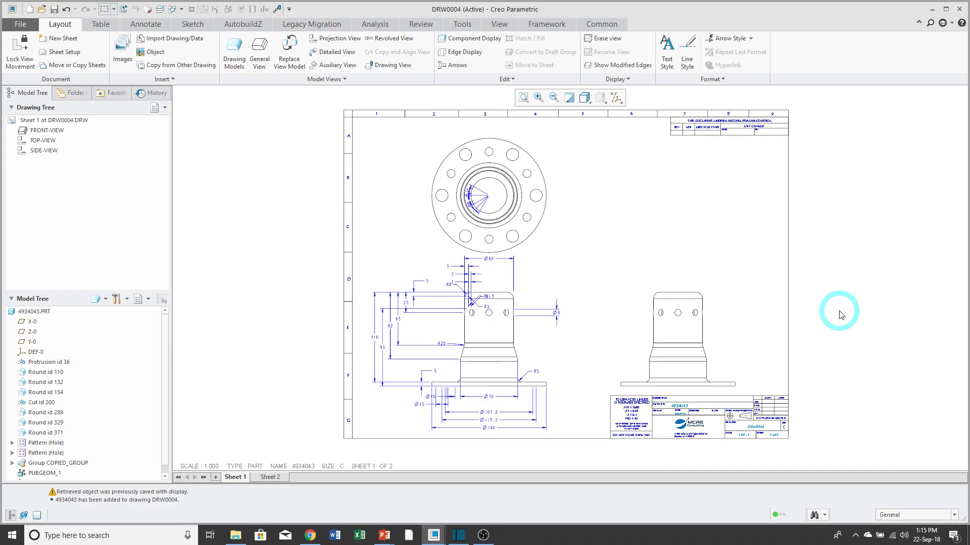
{"action": "mouse_move", "coordinate": [832, 299]}
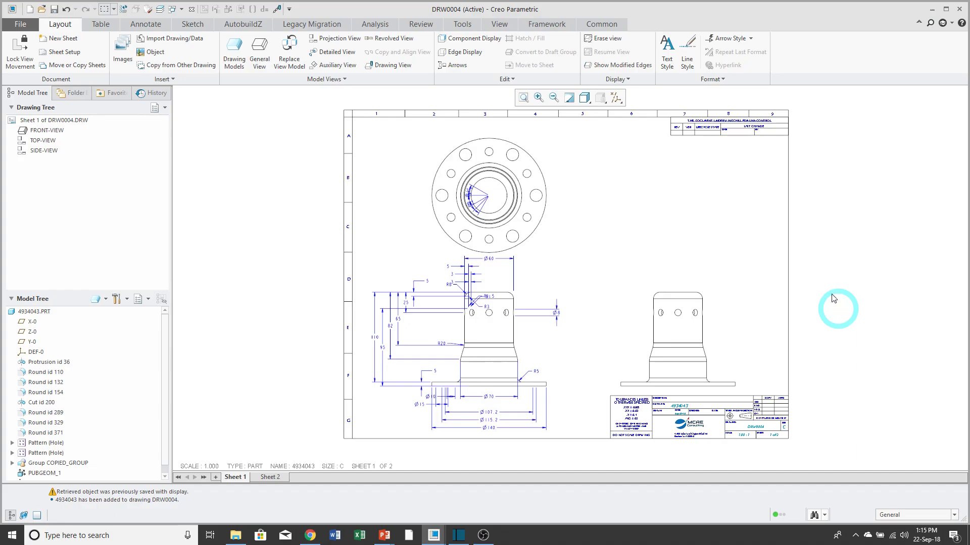
{"action": "left_click", "coordinate": [179, 9]}
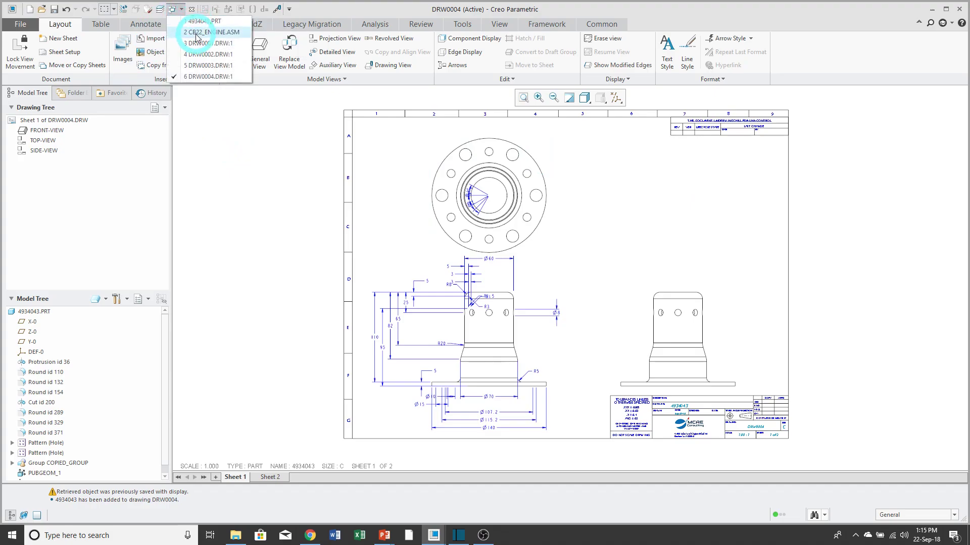
Step: Switch to CB22_ENGINE.ASM and create drawing DRW0005 from the assy_template_c_mcae template
{"action": "left_click", "coordinate": [216, 31]}
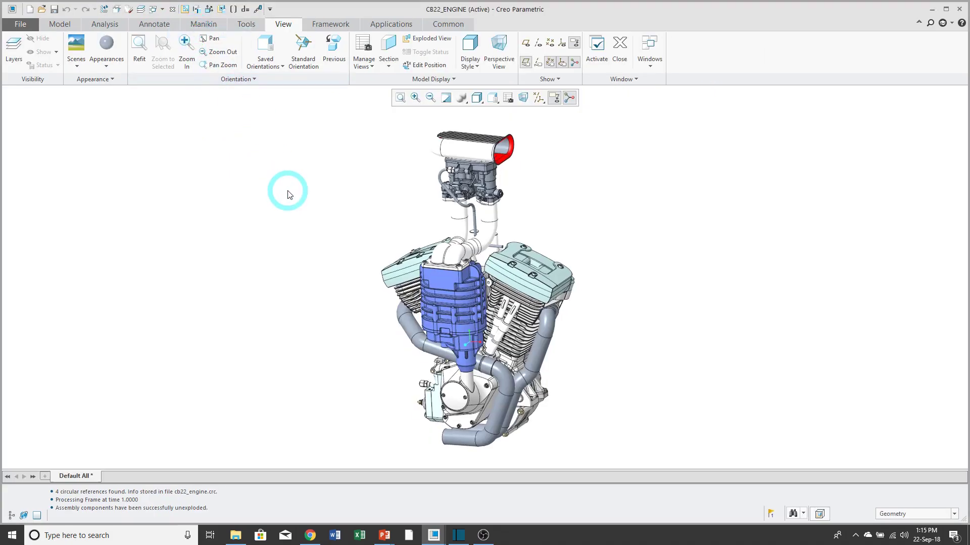
{"action": "mouse_move", "coordinate": [45, 69]}
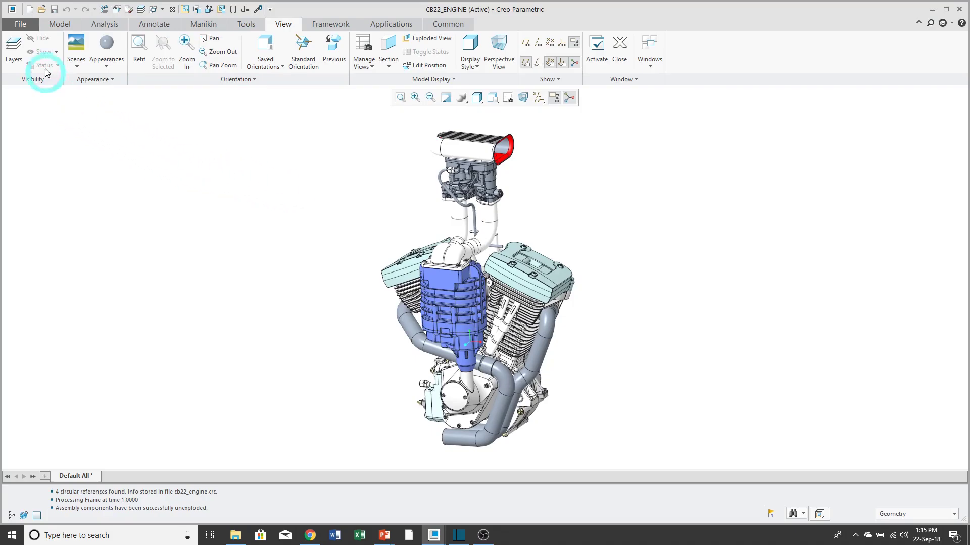
{"action": "left_click", "coordinate": [33, 10]}
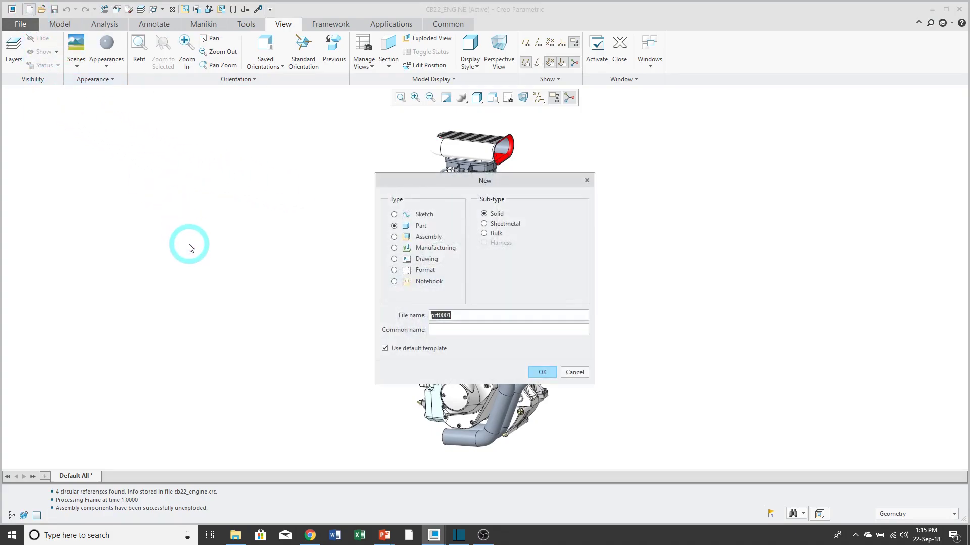
{"action": "left_click", "coordinate": [394, 259]}
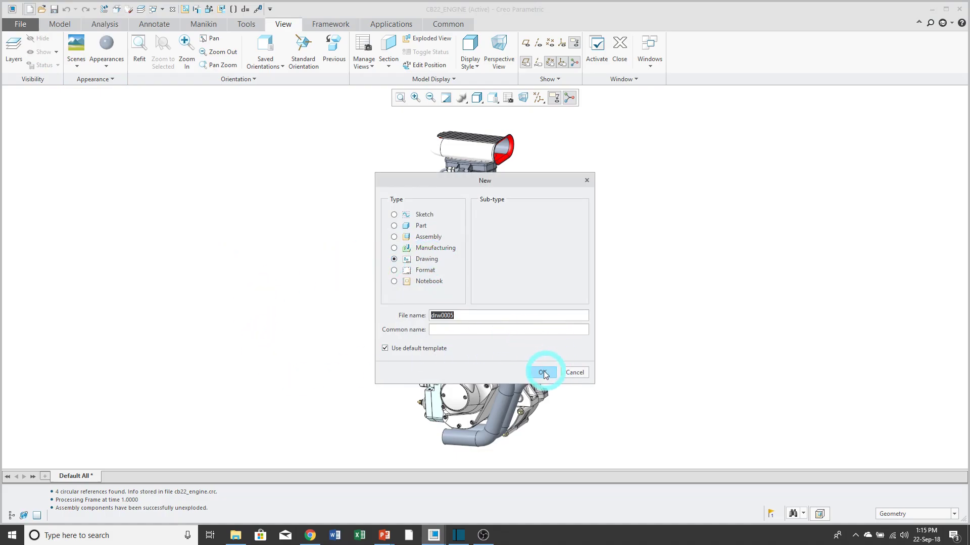
{"action": "left_click", "coordinate": [544, 373]}
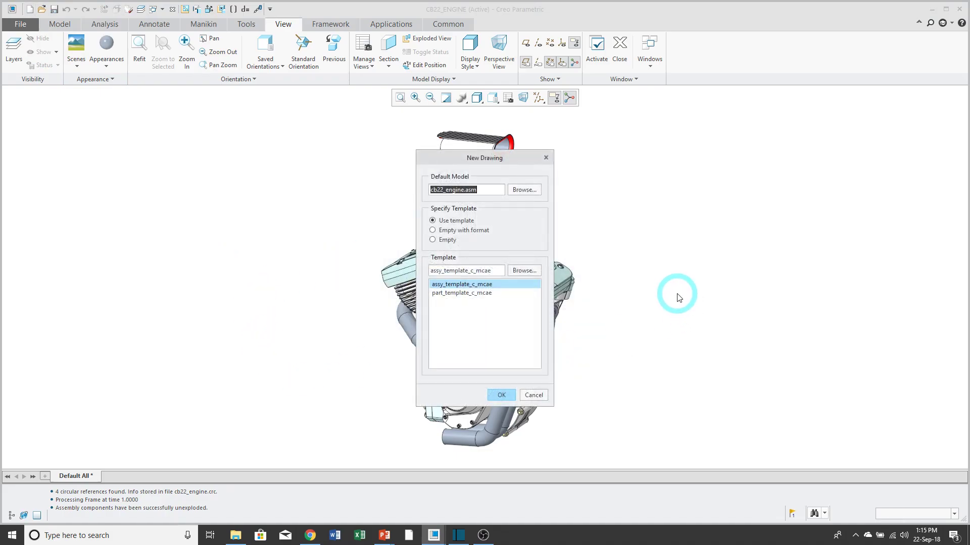
{"action": "left_click", "coordinate": [501, 395]}
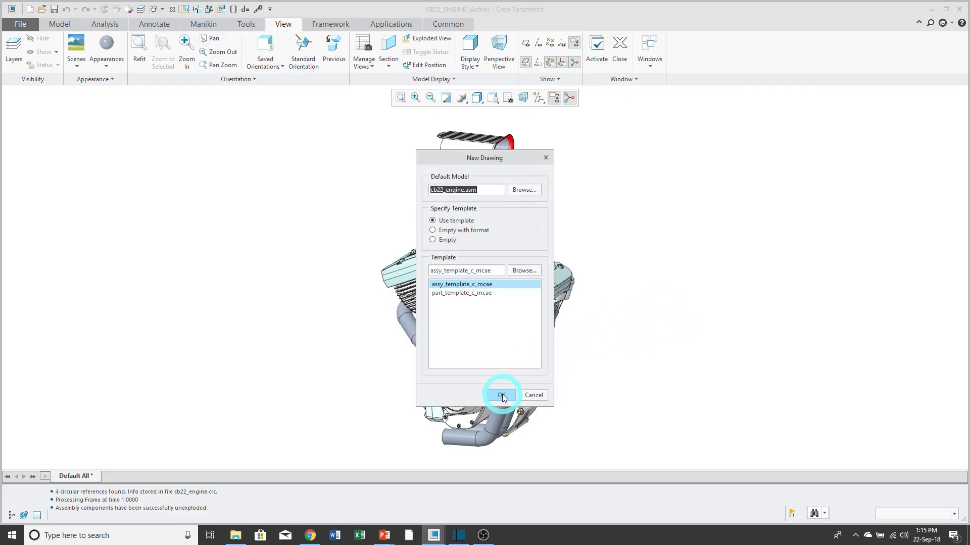
{"action": "left_click", "coordinate": [501, 396]}
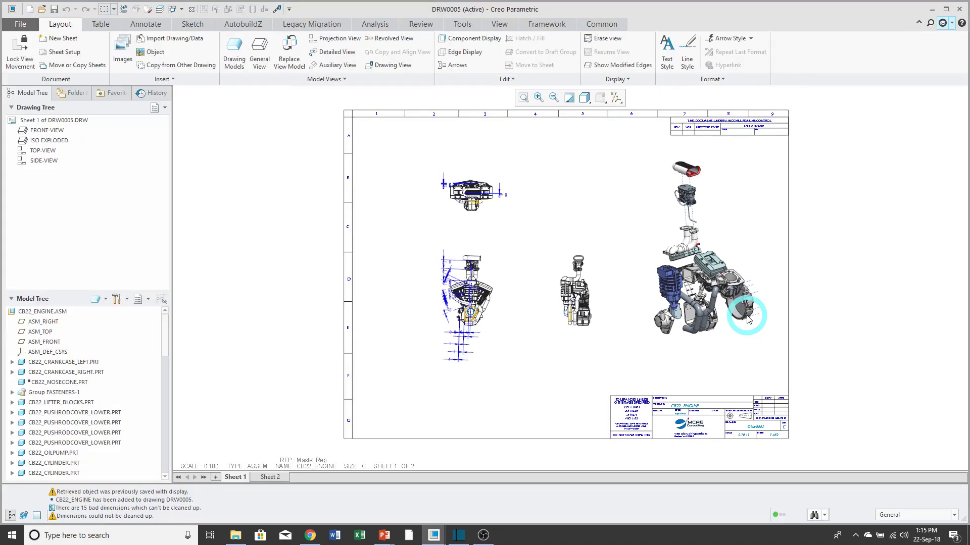
{"action": "mouse_move", "coordinate": [774, 240]}
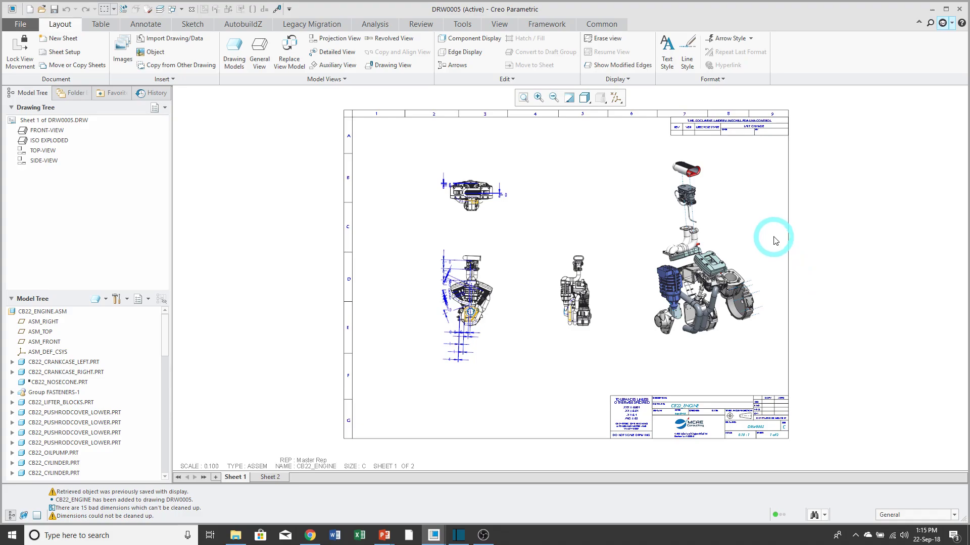
{"action": "mouse_move", "coordinate": [857, 242]}
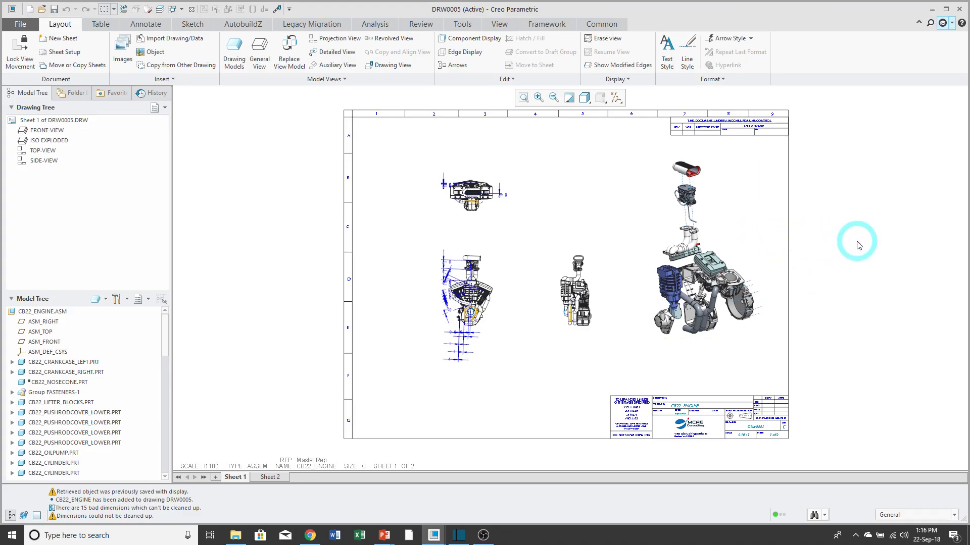